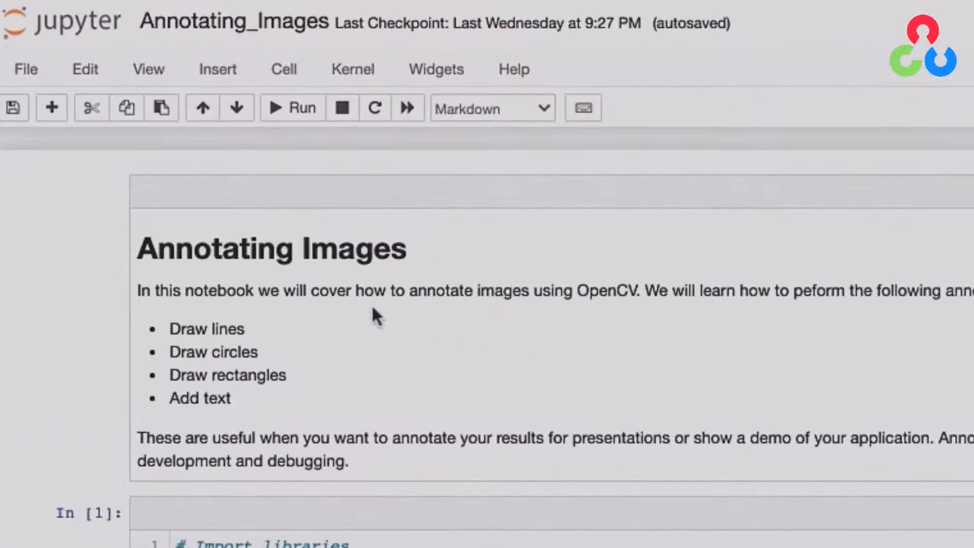
{"action": "mouse_move", "coordinate": [256, 411]}
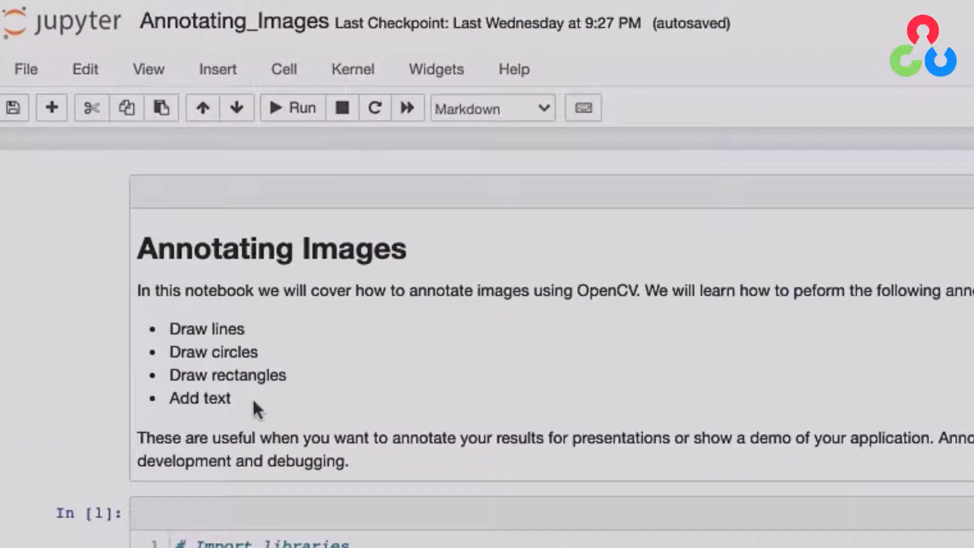
{"action": "mouse_move", "coordinate": [396, 379]}
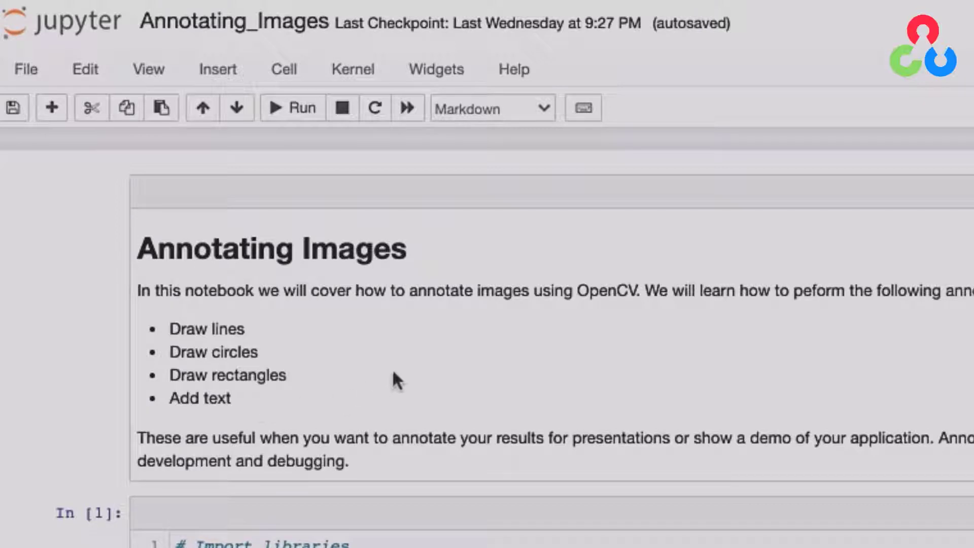
{"action": "mouse_move", "coordinate": [351, 382]}
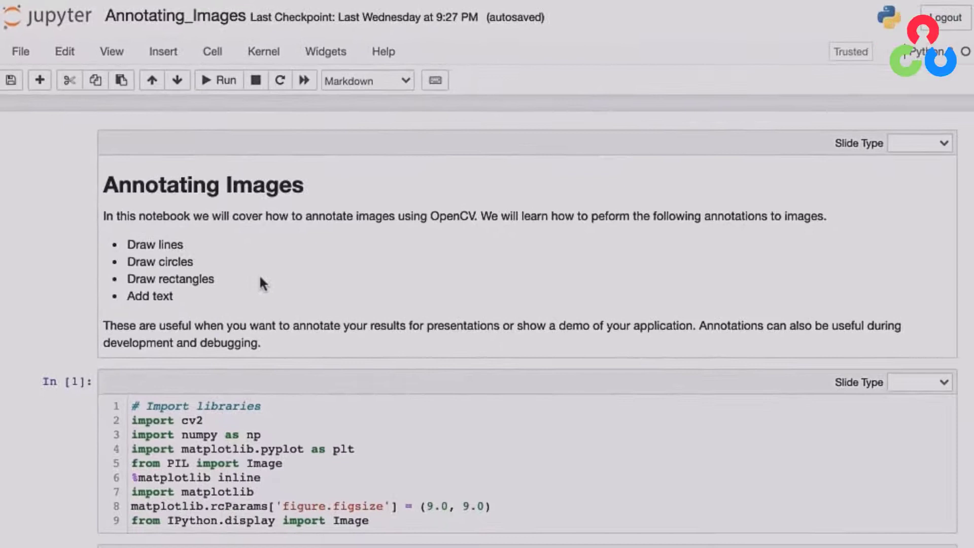
{"action": "scroll", "scroll_direction": "down", "scroll_amount": 3}
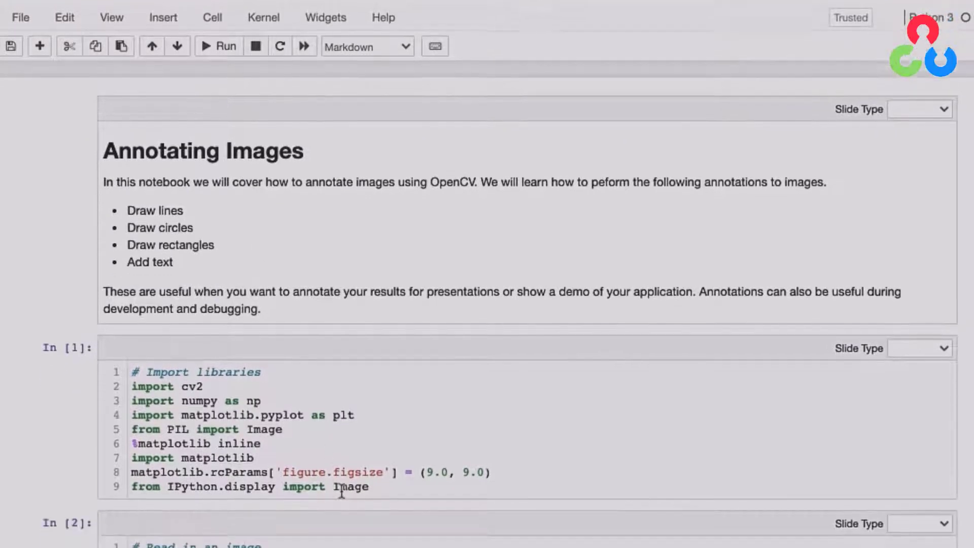
{"action": "scroll", "scroll_direction": "down", "scroll_amount": 3}
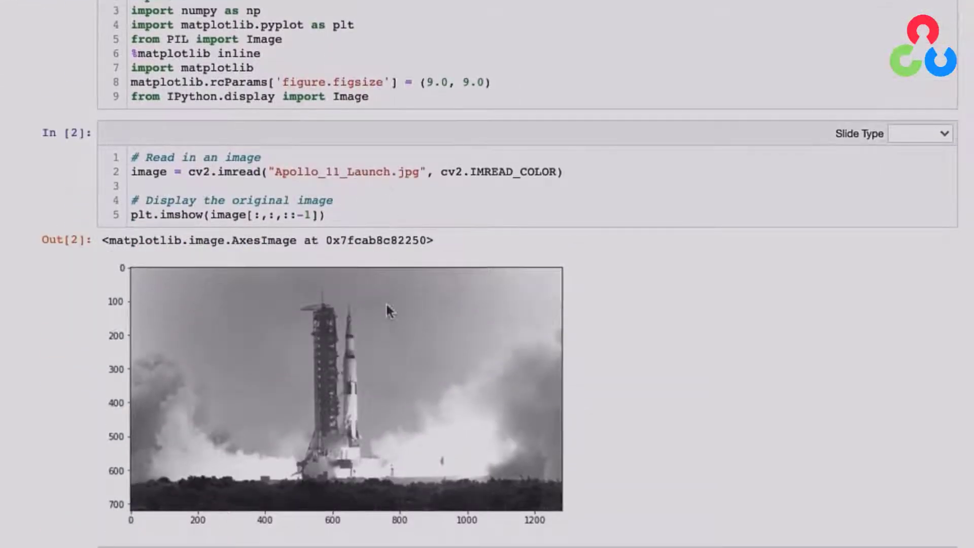
{"action": "mouse_move", "coordinate": [438, 351]}
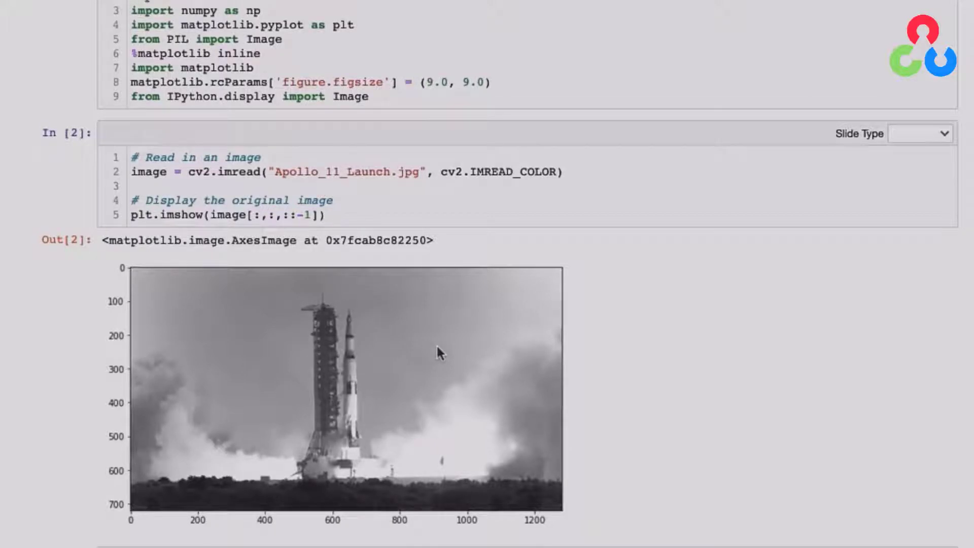
{"action": "mouse_move", "coordinate": [439, 331]}
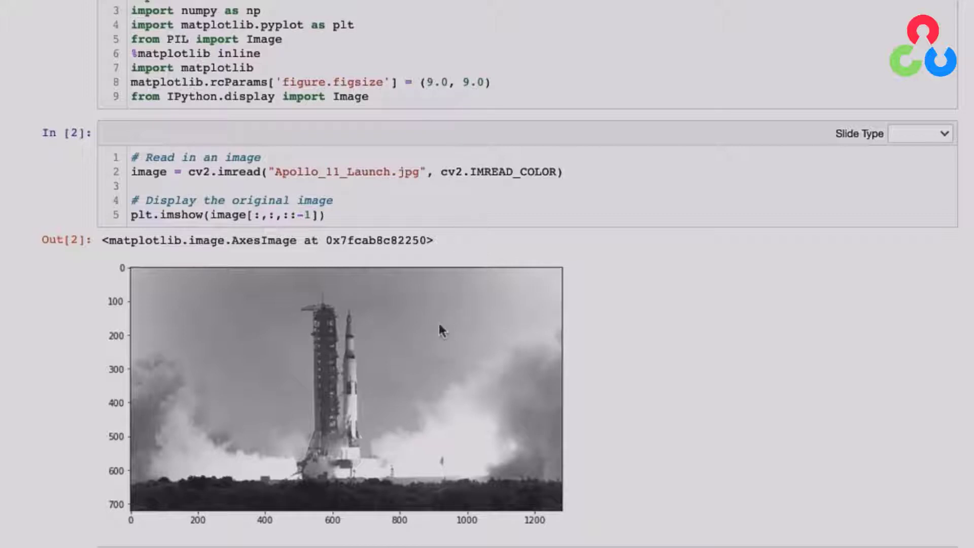
{"action": "mouse_move", "coordinate": [448, 284]}
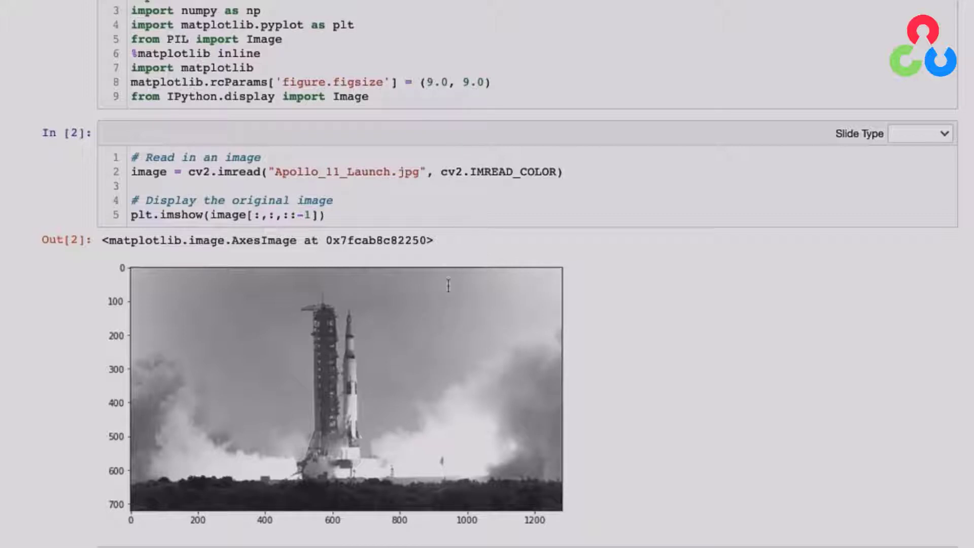
{"action": "mouse_move", "coordinate": [526, 193]}
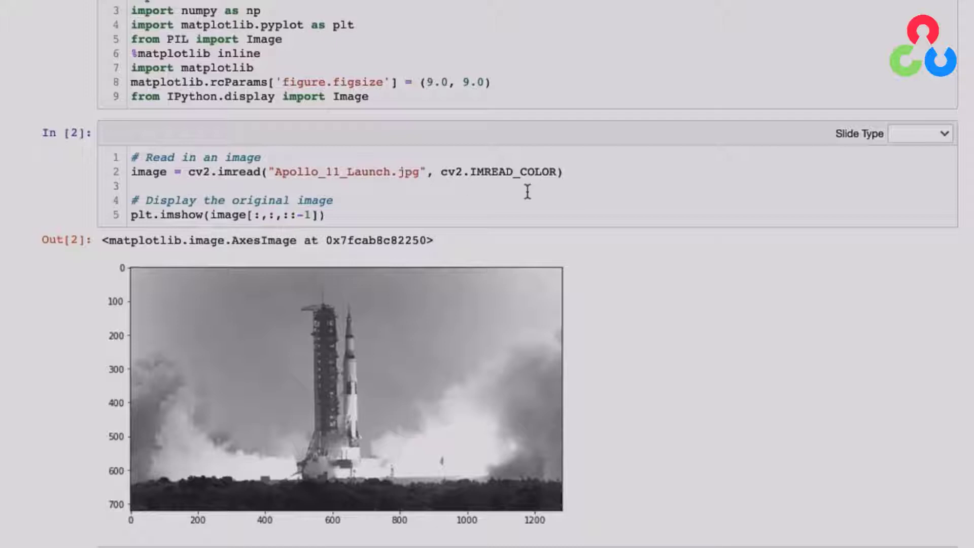
{"action": "mouse_move", "coordinate": [491, 190]}
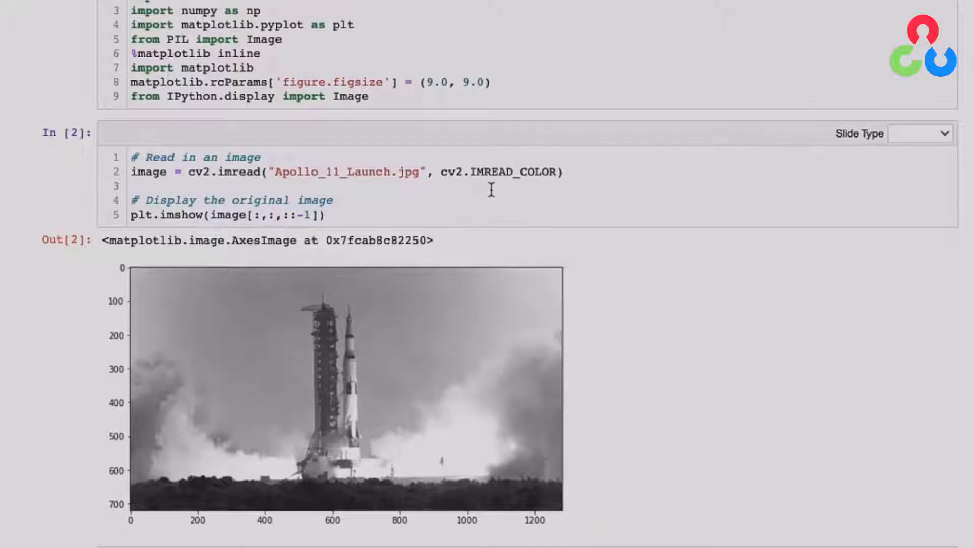
{"action": "mouse_move", "coordinate": [475, 195]}
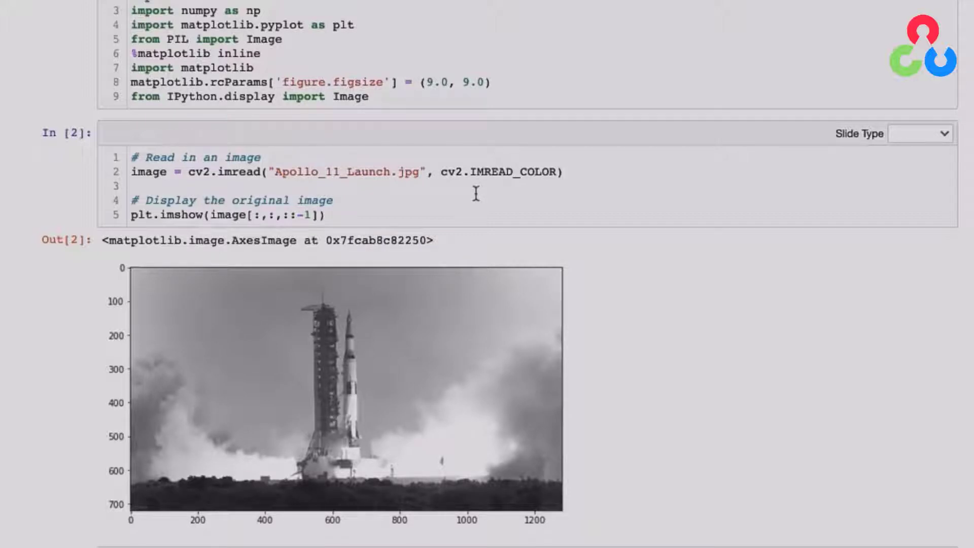
{"action": "mouse_move", "coordinate": [390, 207]}
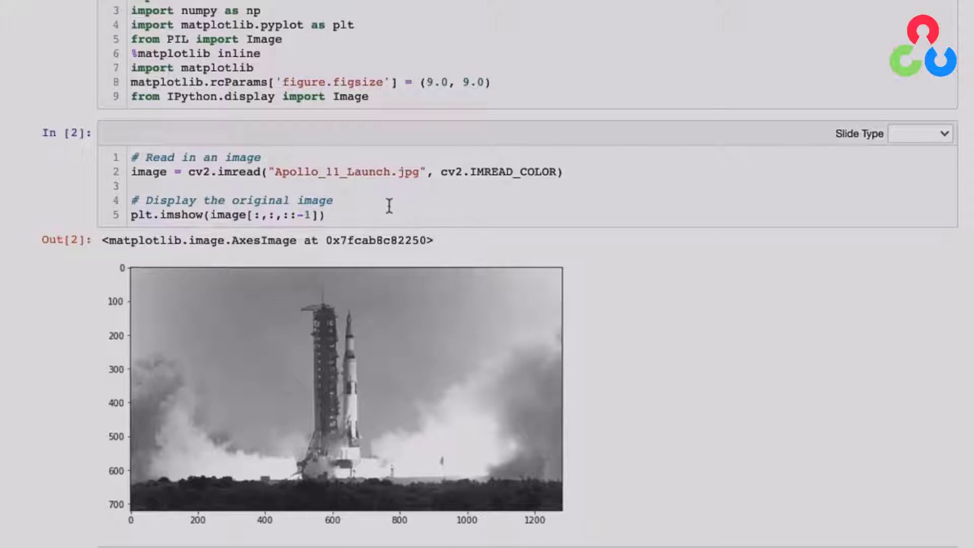
{"action": "scroll", "scroll_direction": "down", "scroll_amount": 3}
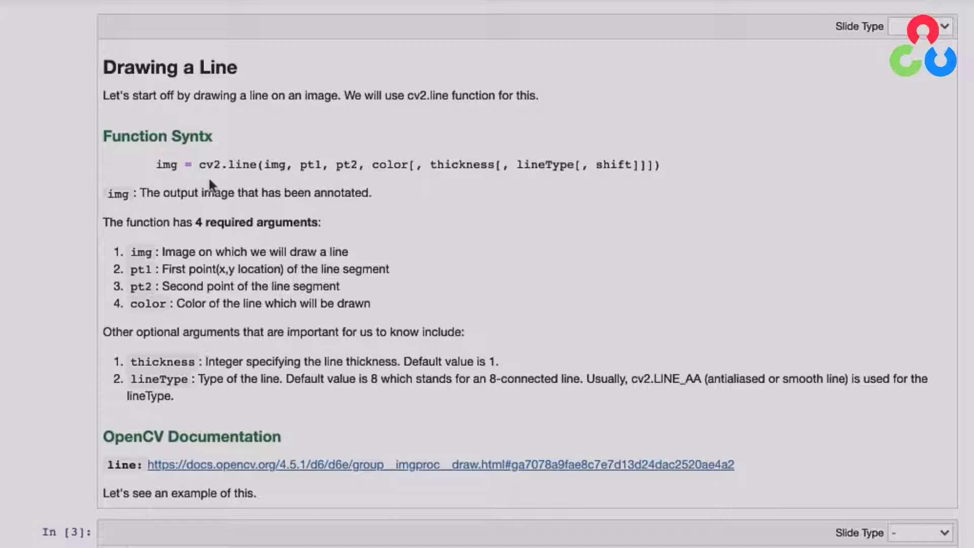
{"action": "mouse_move", "coordinate": [276, 178]}
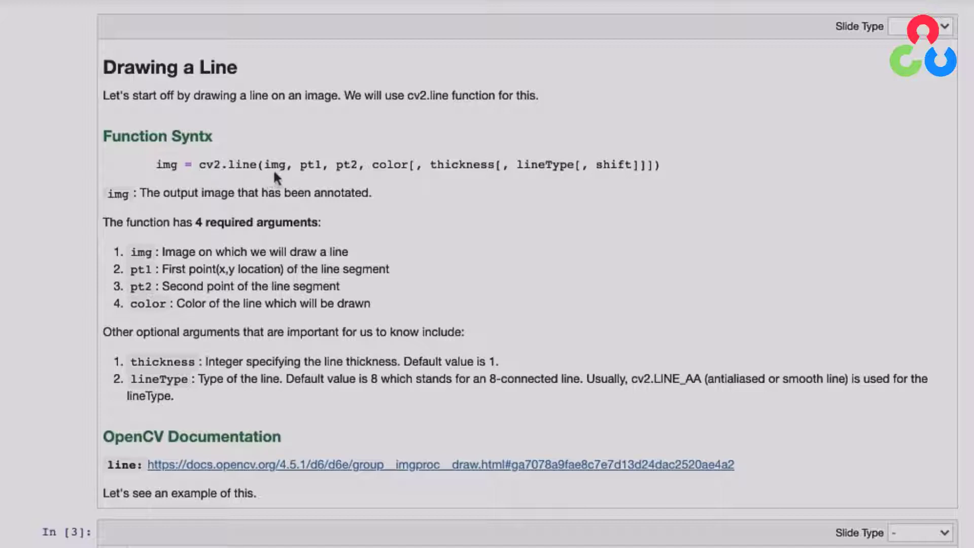
{"action": "mouse_move", "coordinate": [305, 183]}
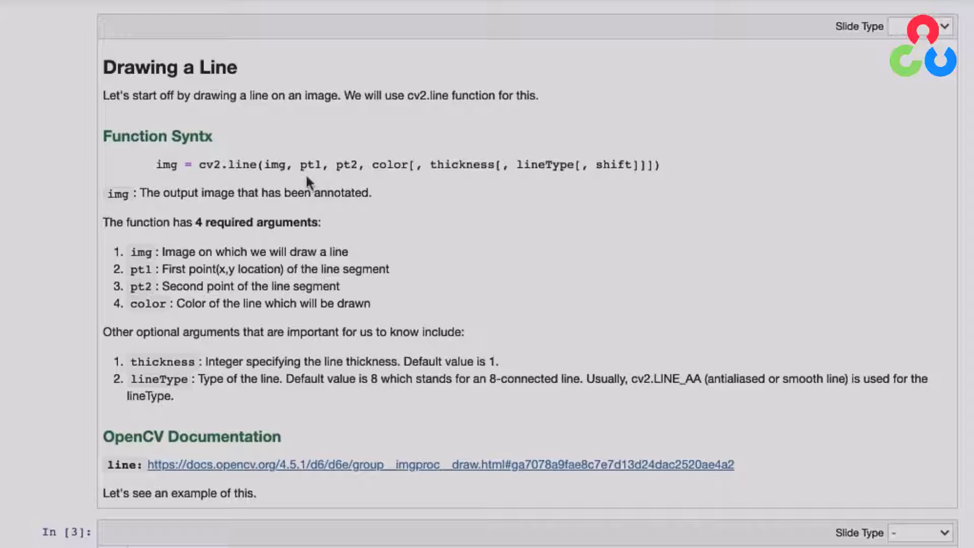
{"action": "mouse_move", "coordinate": [351, 181]}
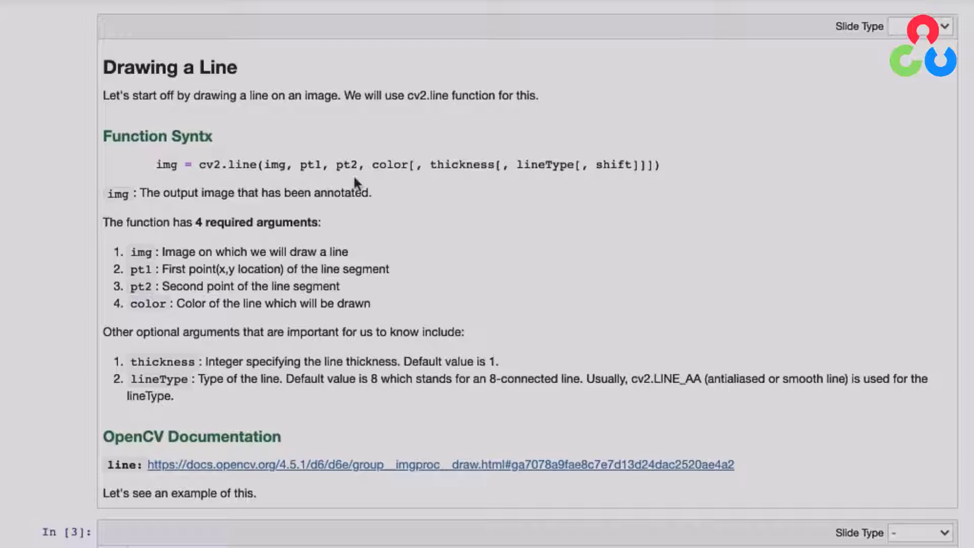
{"action": "mouse_move", "coordinate": [465, 185]}
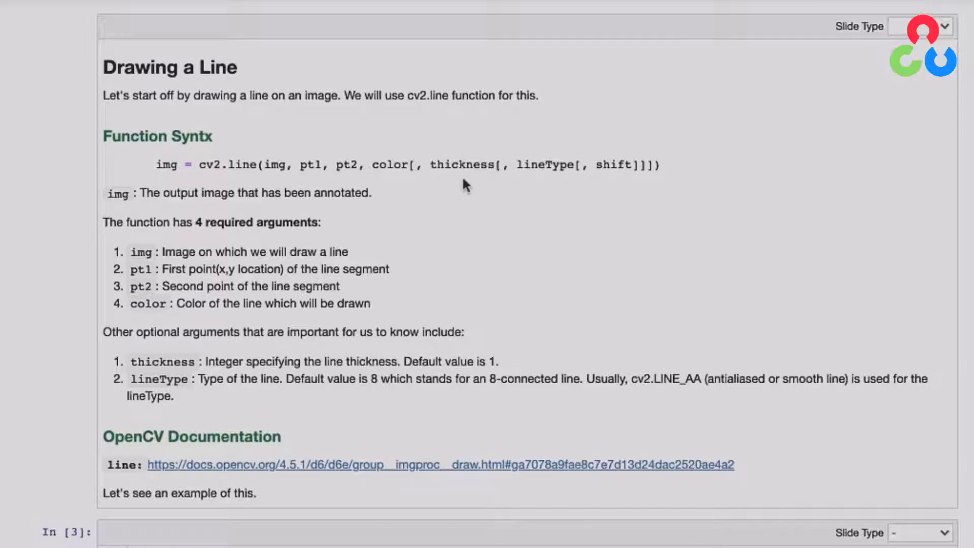
{"action": "mouse_move", "coordinate": [546, 193]}
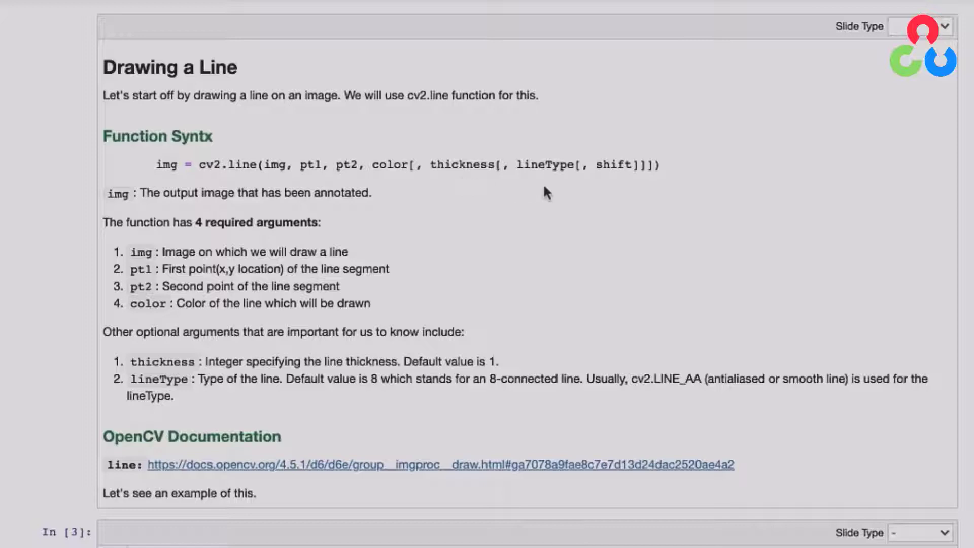
{"action": "scroll", "scroll_direction": "down", "scroll_amount": 3}
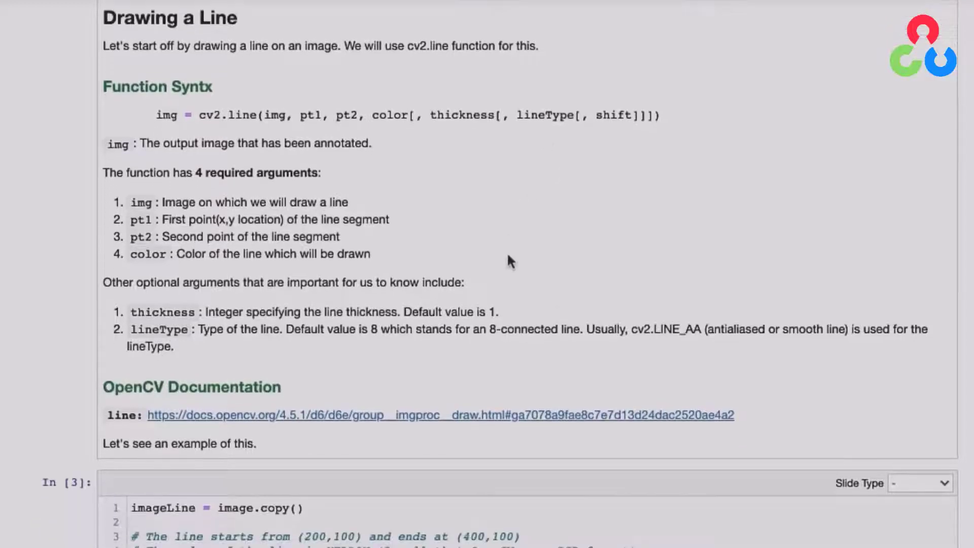
{"action": "scroll", "scroll_direction": "down", "scroll_amount": 3}
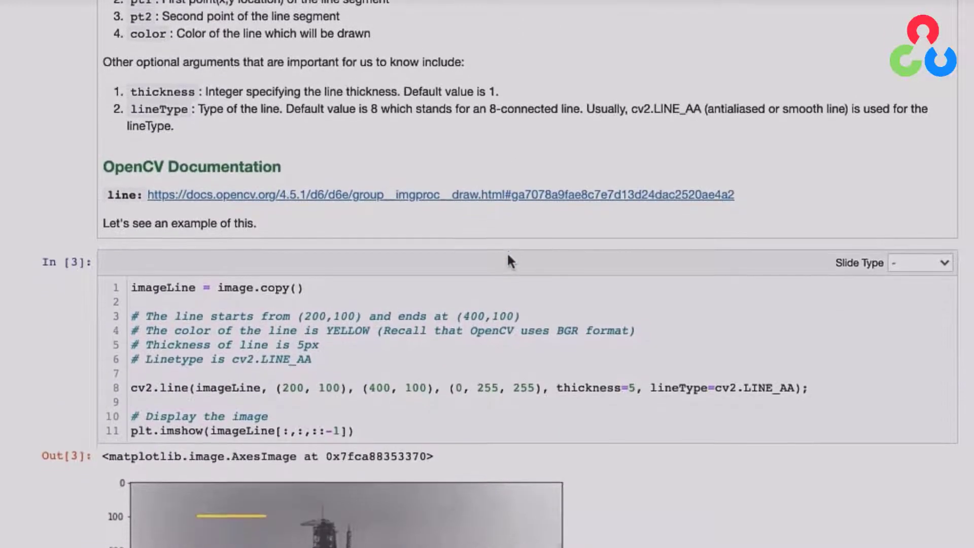
{"action": "scroll", "scroll_direction": "down", "scroll_amount": 3}
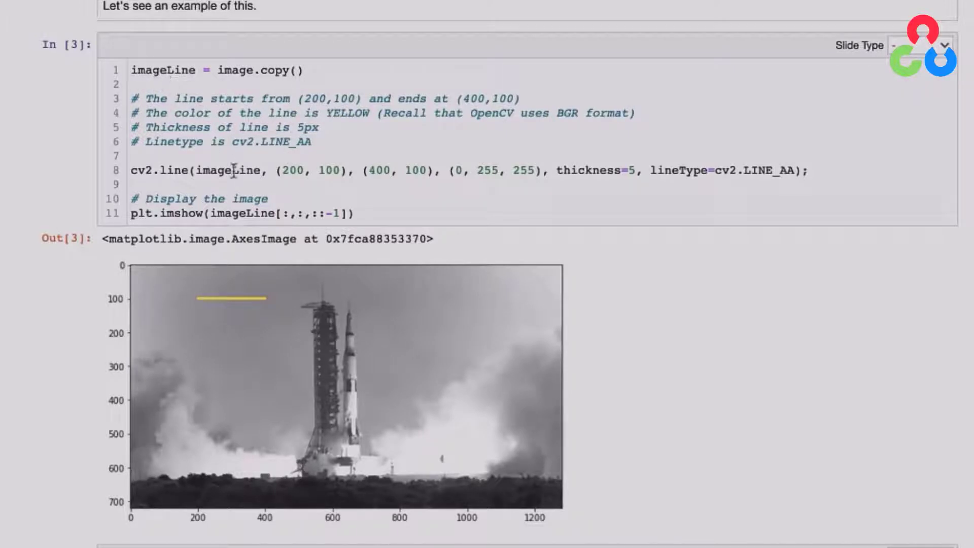
{"action": "mouse_move", "coordinate": [298, 198]}
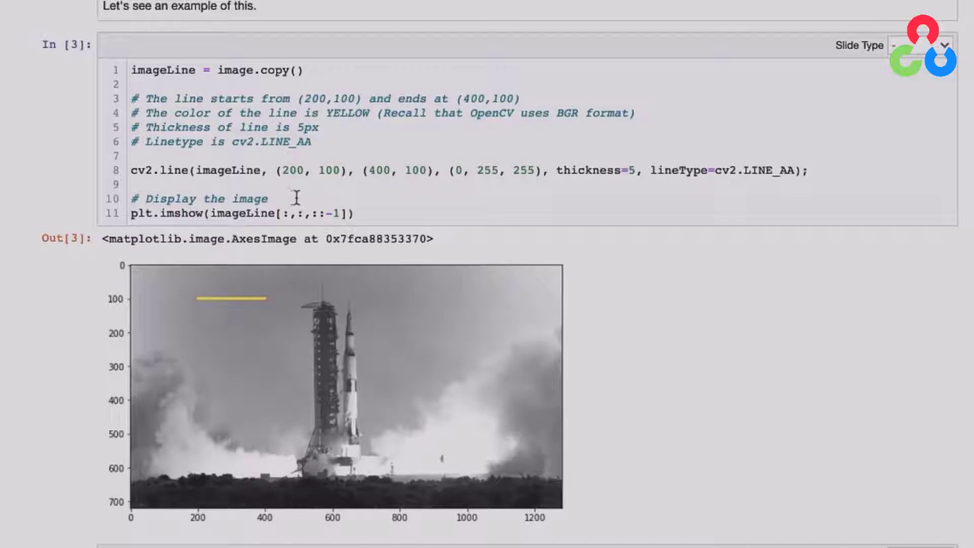
{"action": "mouse_move", "coordinate": [289, 222]}
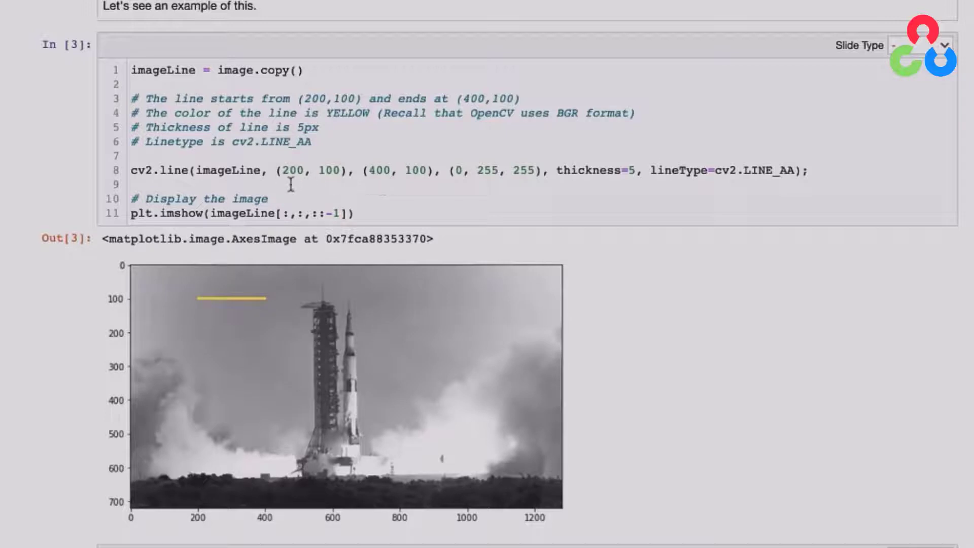
{"action": "mouse_move", "coordinate": [315, 185]}
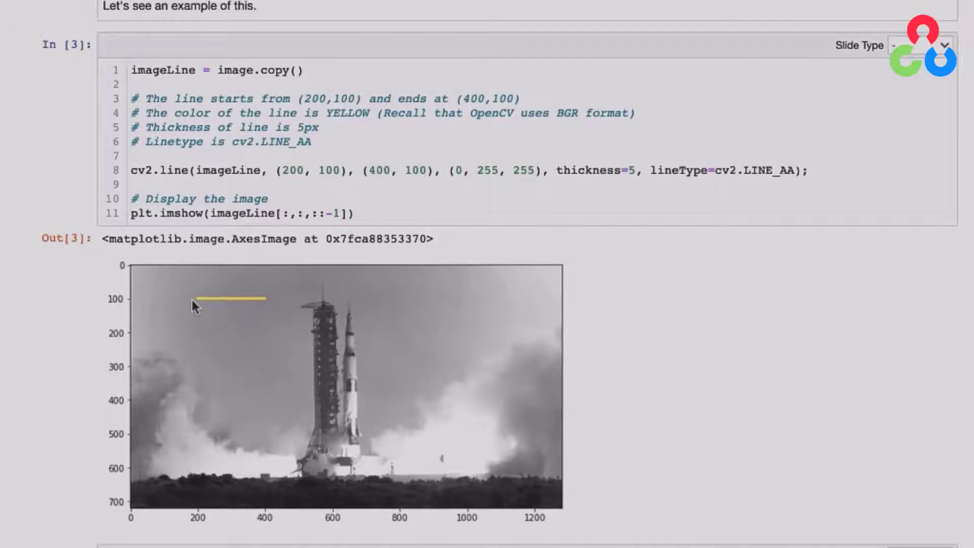
{"action": "mouse_move", "coordinate": [378, 185]}
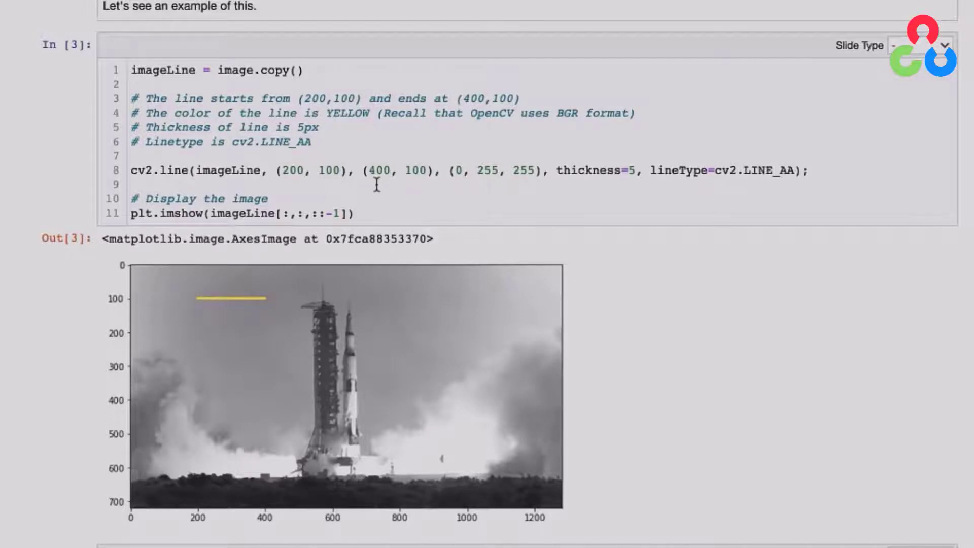
{"action": "mouse_move", "coordinate": [422, 183]}
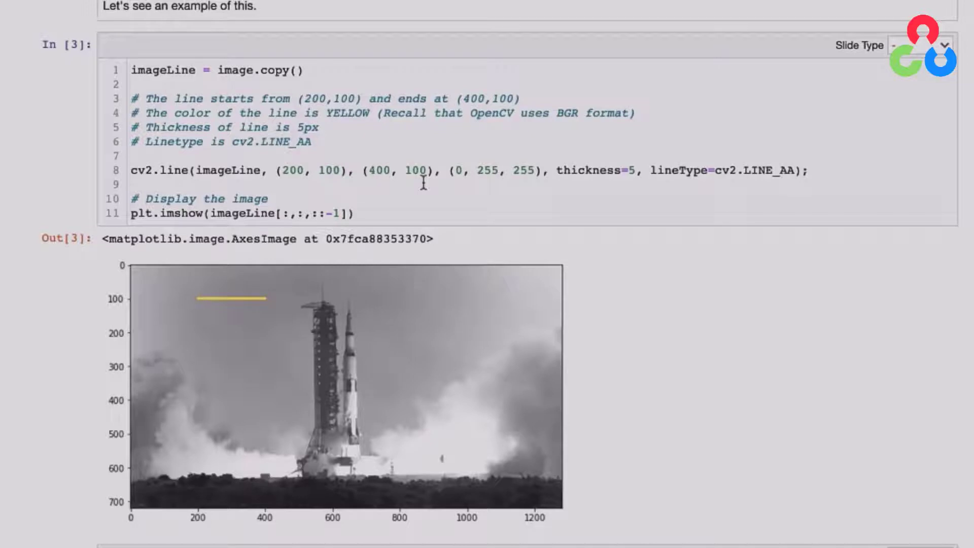
{"action": "mouse_move", "coordinate": [272, 303]}
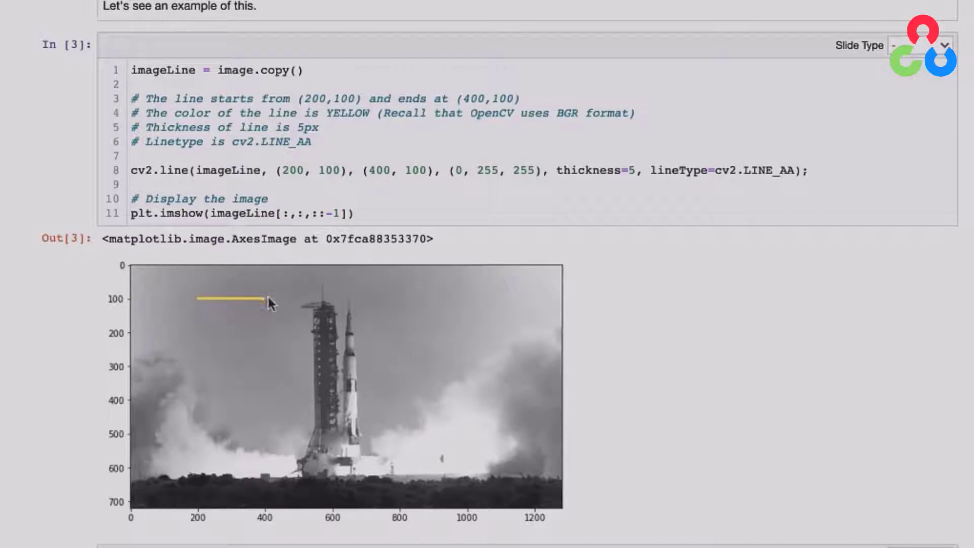
{"action": "mouse_move", "coordinate": [470, 187]}
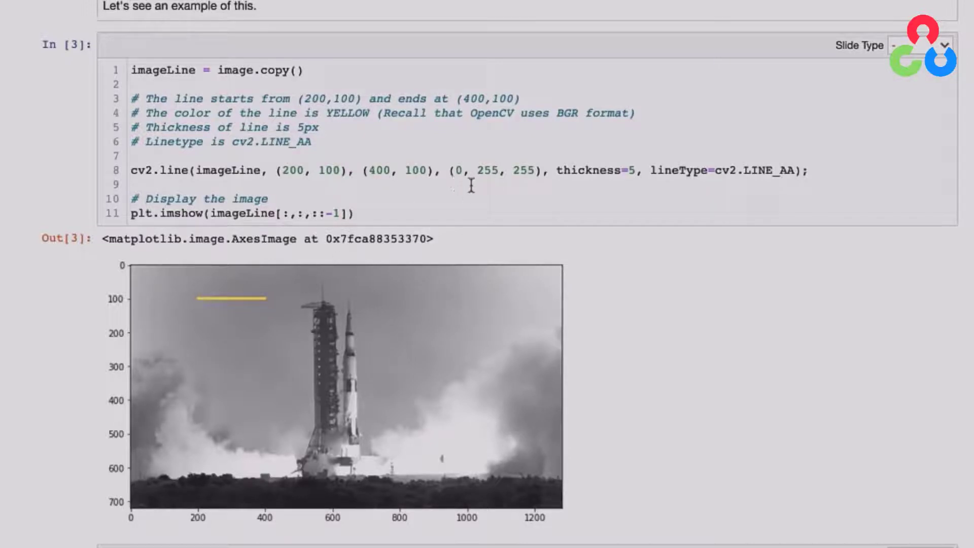
{"action": "mouse_move", "coordinate": [505, 187]}
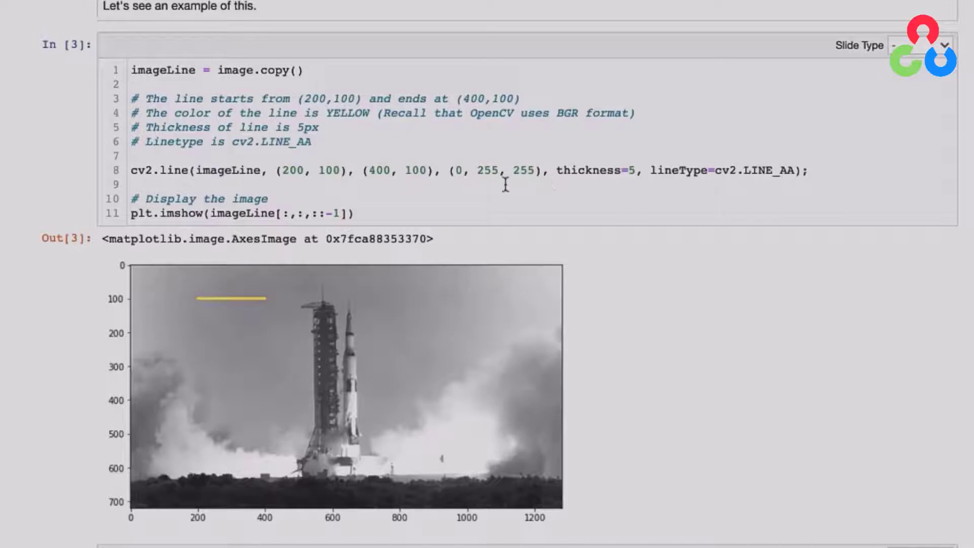
{"action": "mouse_move", "coordinate": [484, 185]}
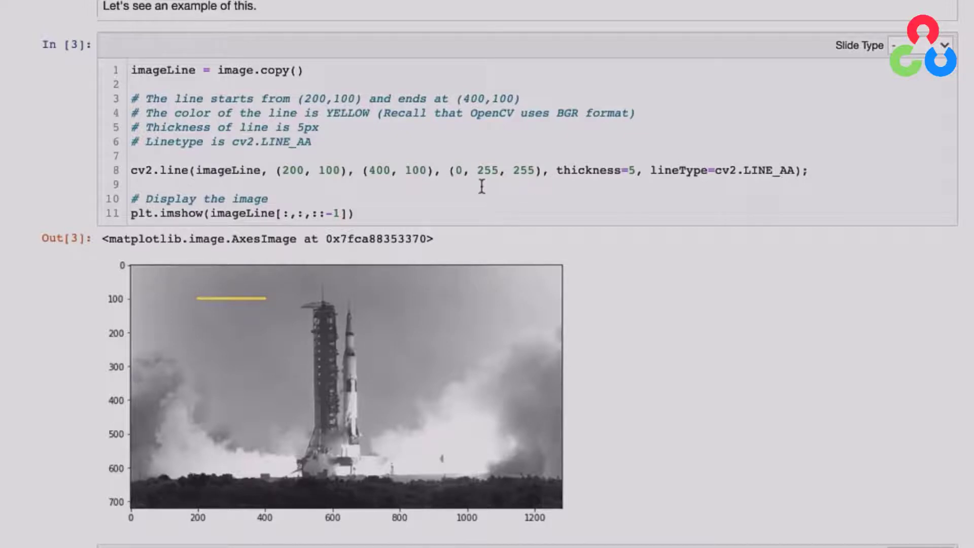
{"action": "mouse_move", "coordinate": [476, 185]}
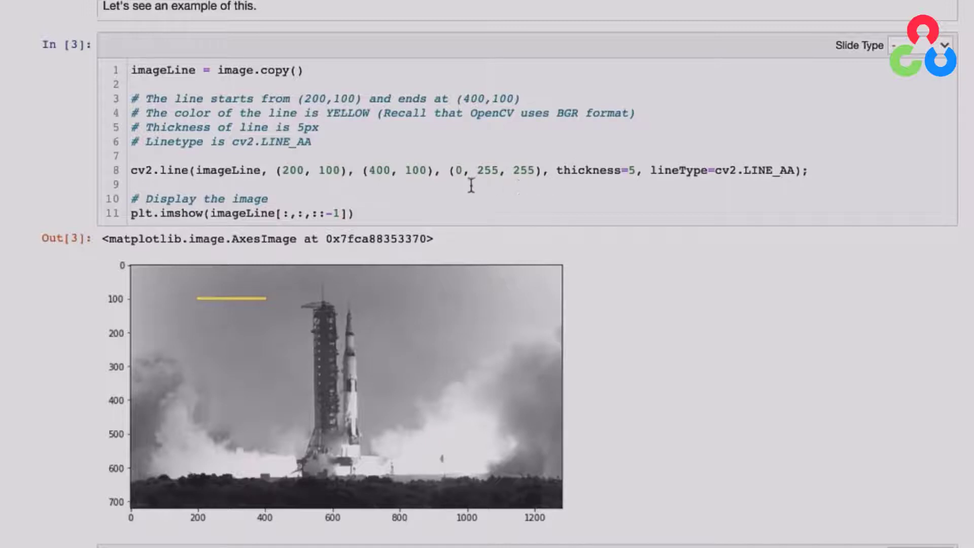
{"action": "mouse_move", "coordinate": [523, 189]}
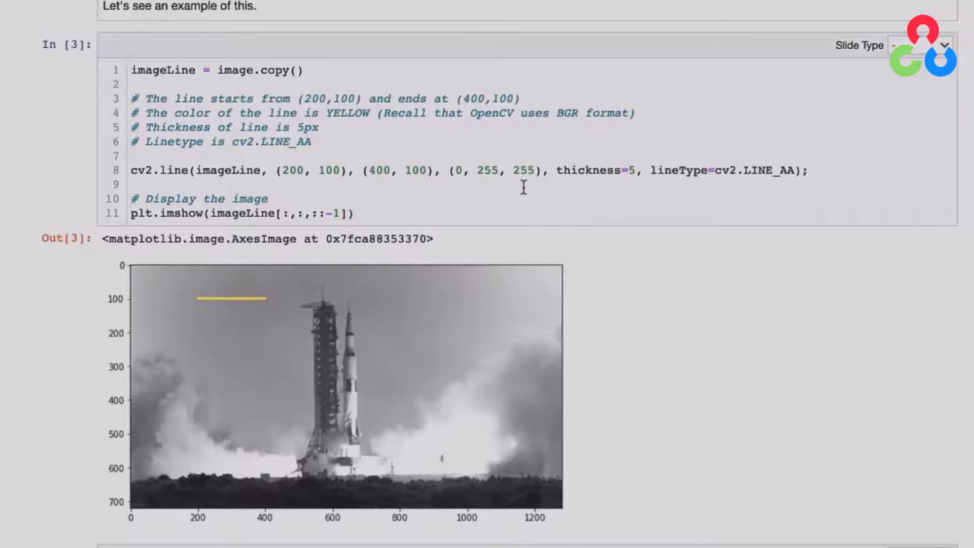
{"action": "mouse_move", "coordinate": [633, 190]}
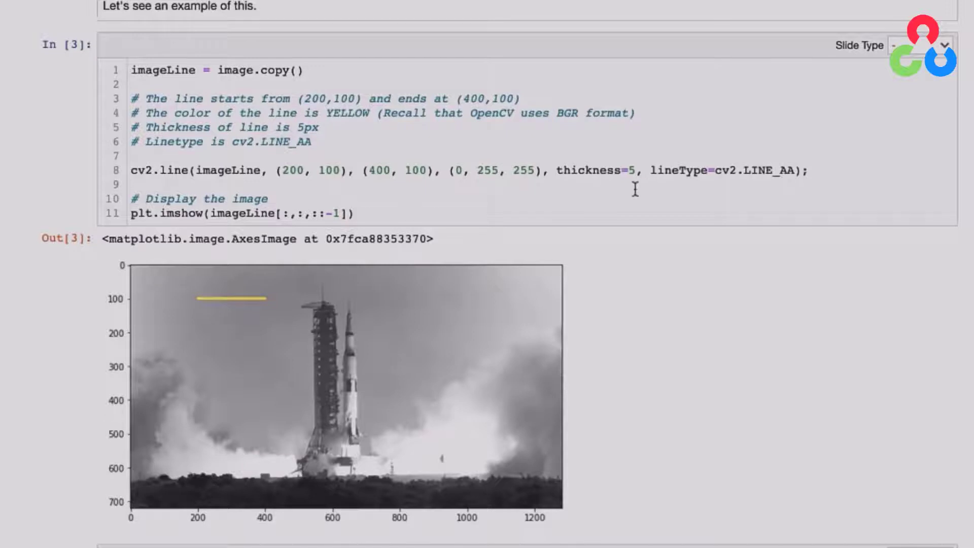
{"action": "mouse_move", "coordinate": [724, 187]}
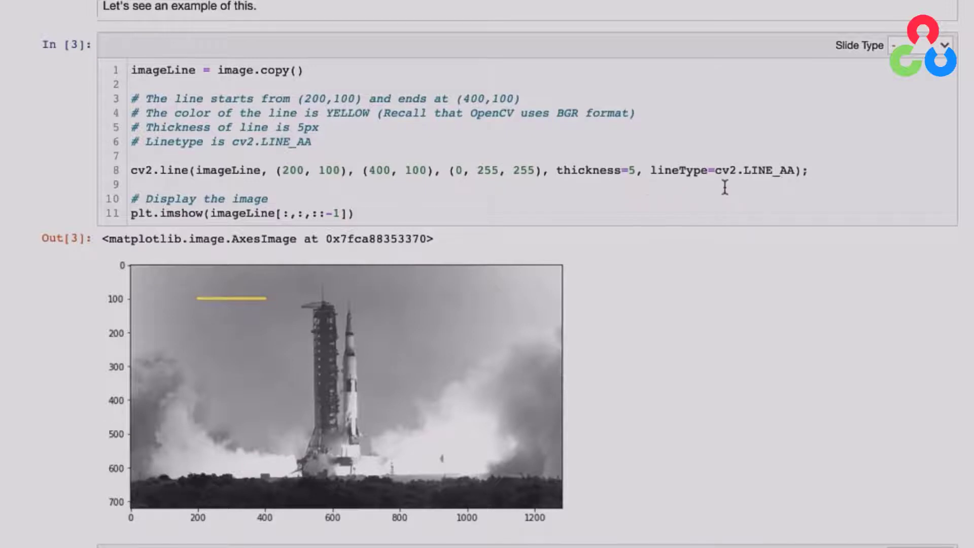
{"action": "mouse_move", "coordinate": [790, 186]}
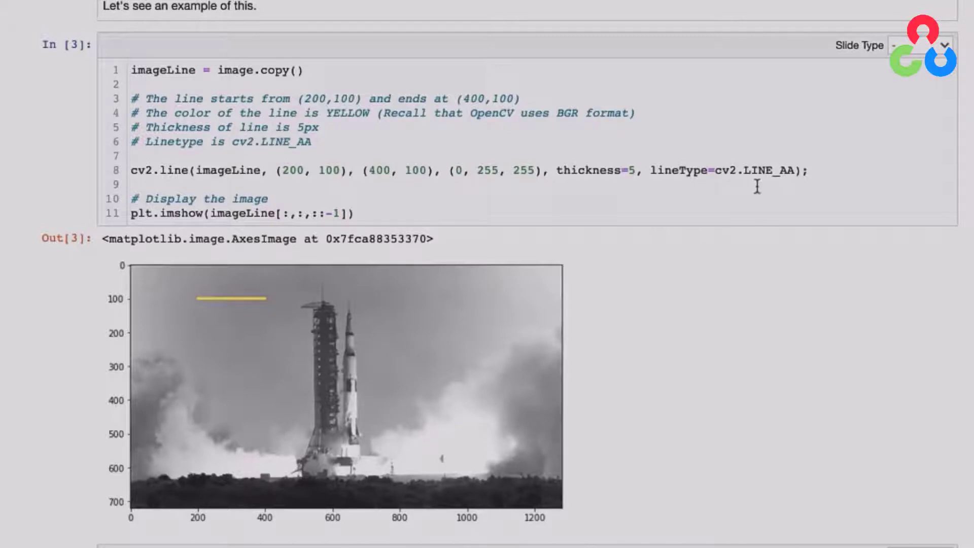
{"action": "mouse_move", "coordinate": [763, 186]}
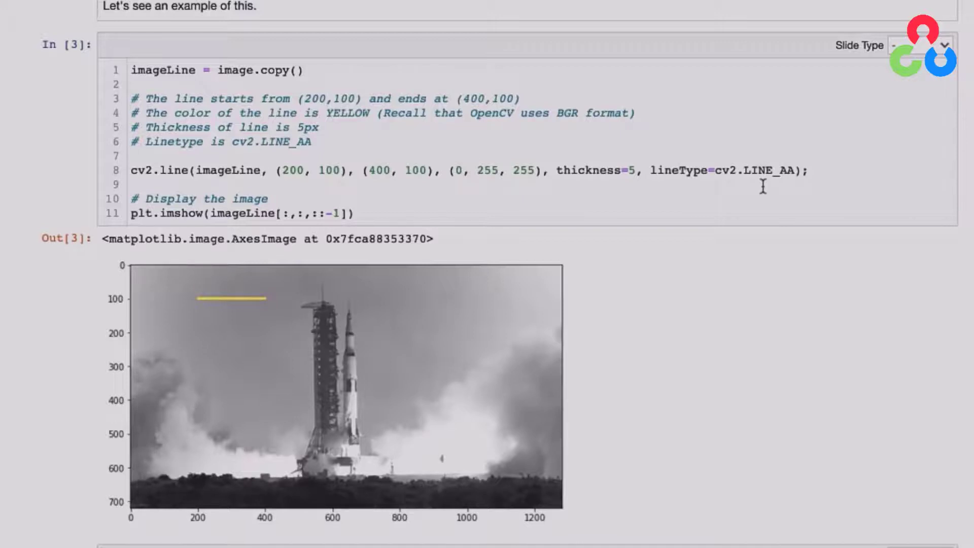
{"action": "mouse_move", "coordinate": [587, 344]}
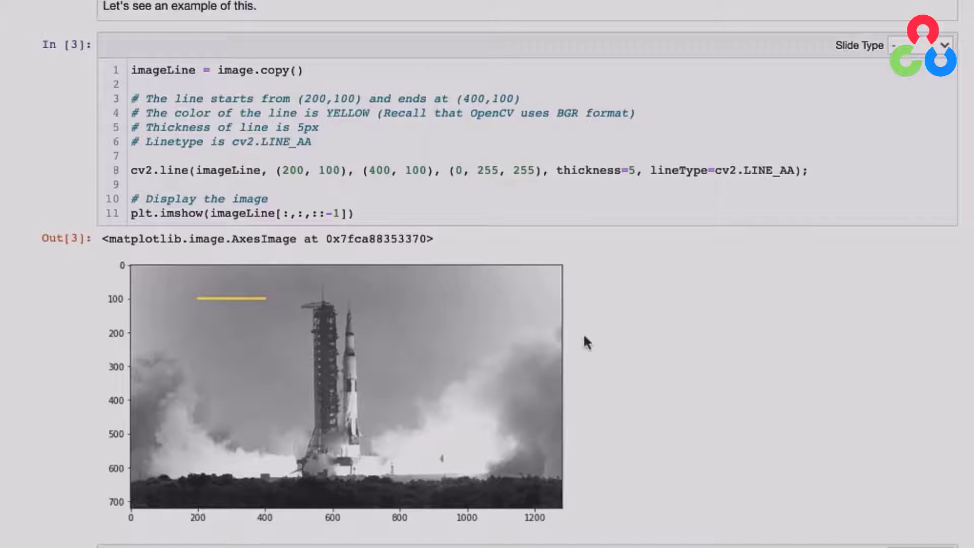
{"action": "mouse_move", "coordinate": [610, 345]}
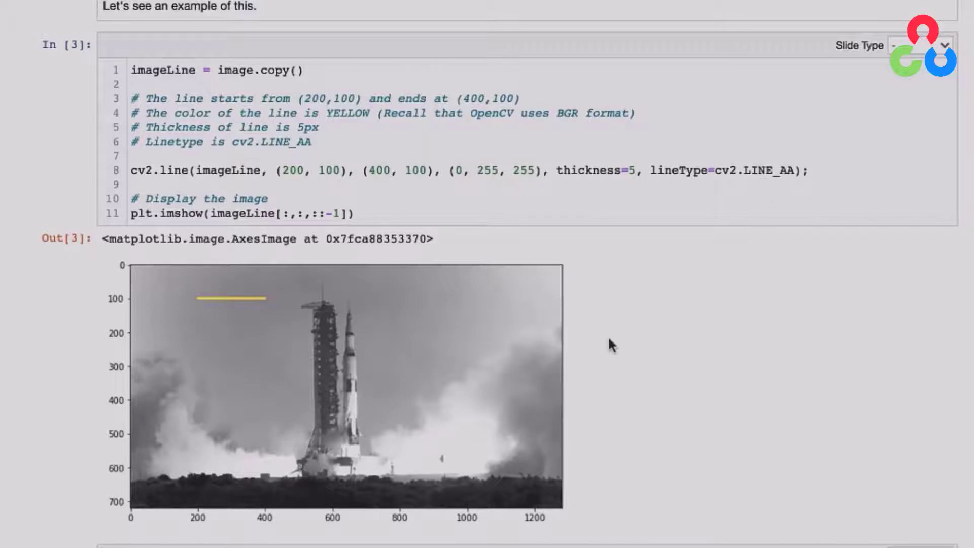
{"action": "scroll", "scroll_direction": "down", "scroll_amount": 3}
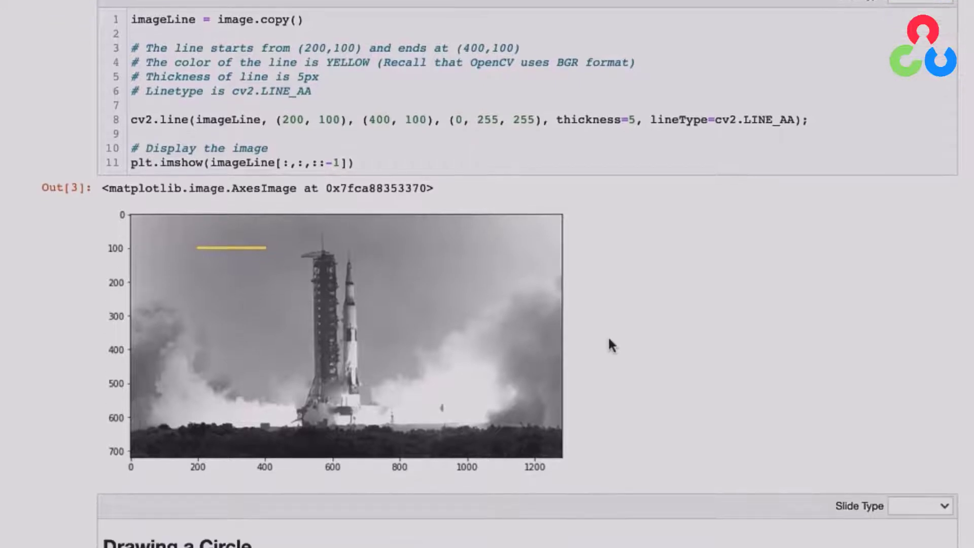
{"action": "scroll", "scroll_direction": "down", "scroll_amount": 3}
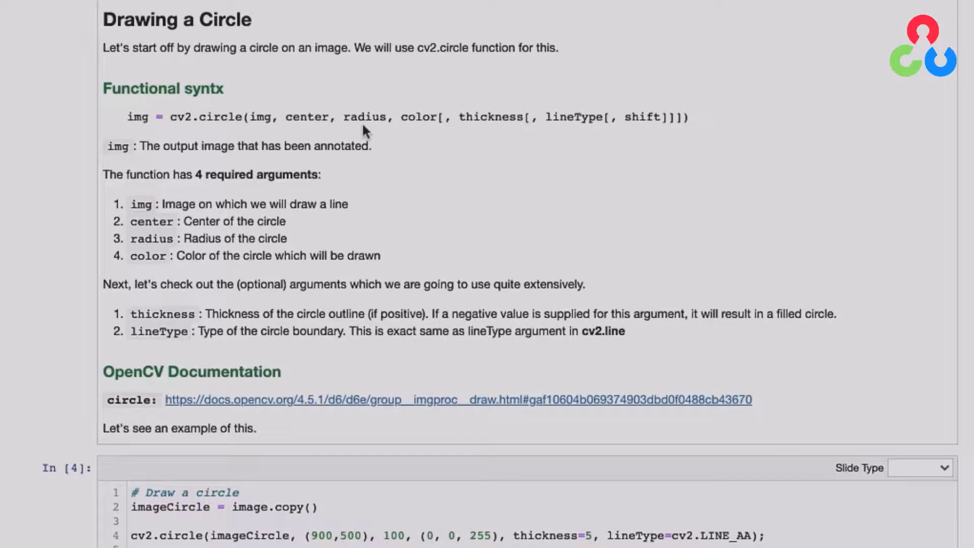
{"action": "mouse_move", "coordinate": [541, 140]}
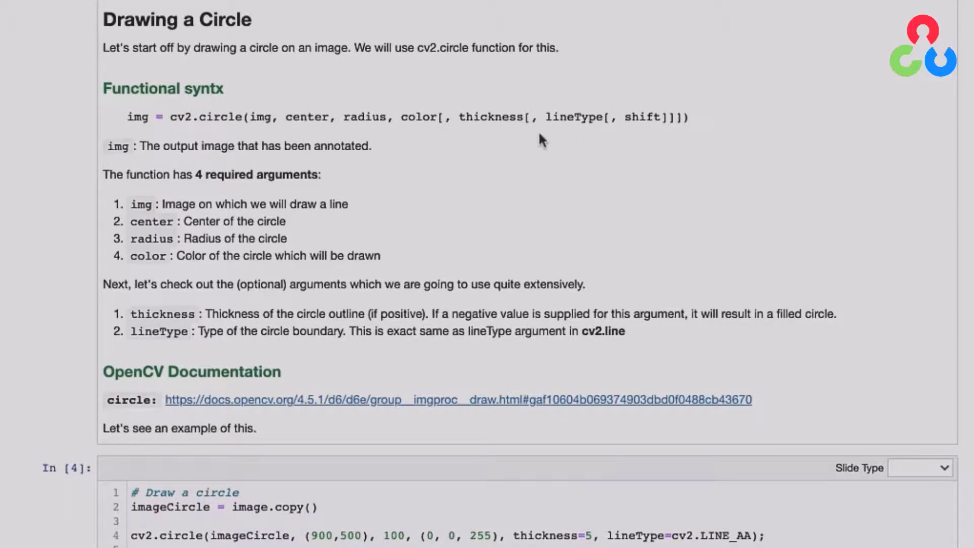
{"action": "scroll", "scroll_direction": "down", "scroll_amount": 3}
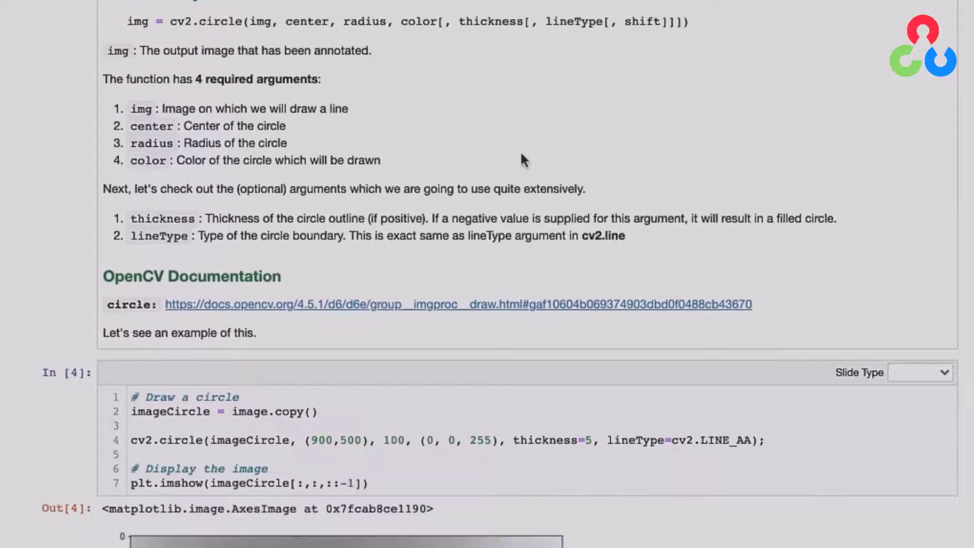
{"action": "scroll", "scroll_direction": "down", "scroll_amount": 3}
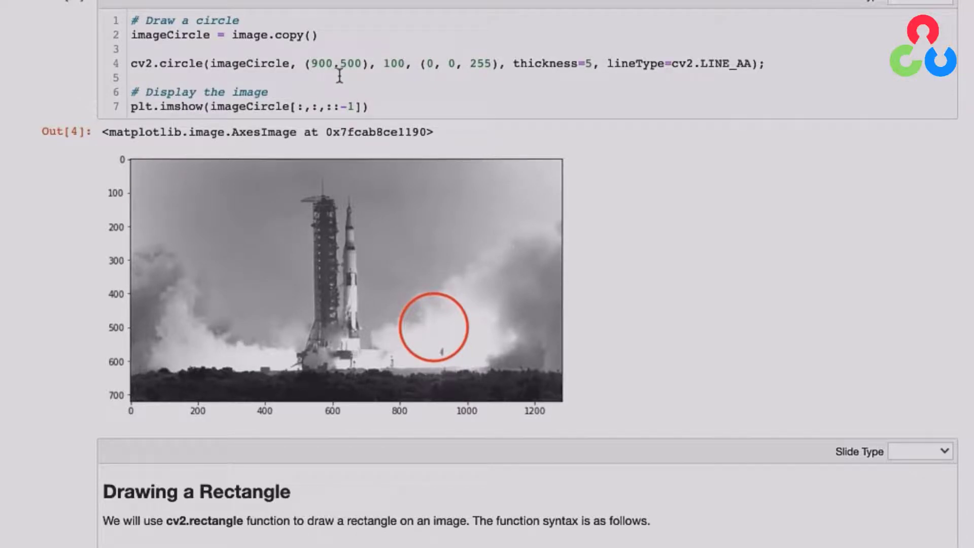
{"action": "mouse_move", "coordinate": [434, 161]}
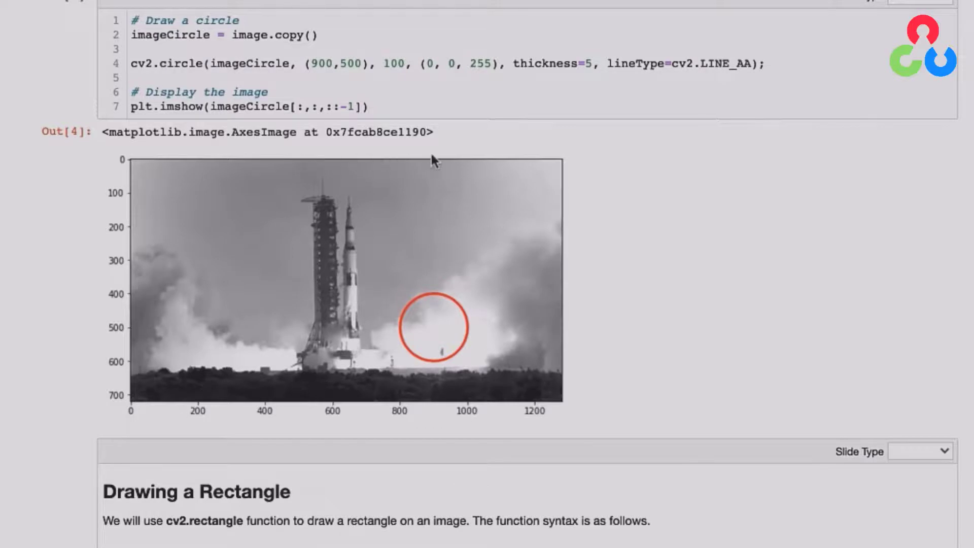
{"action": "mouse_move", "coordinate": [434, 331]}
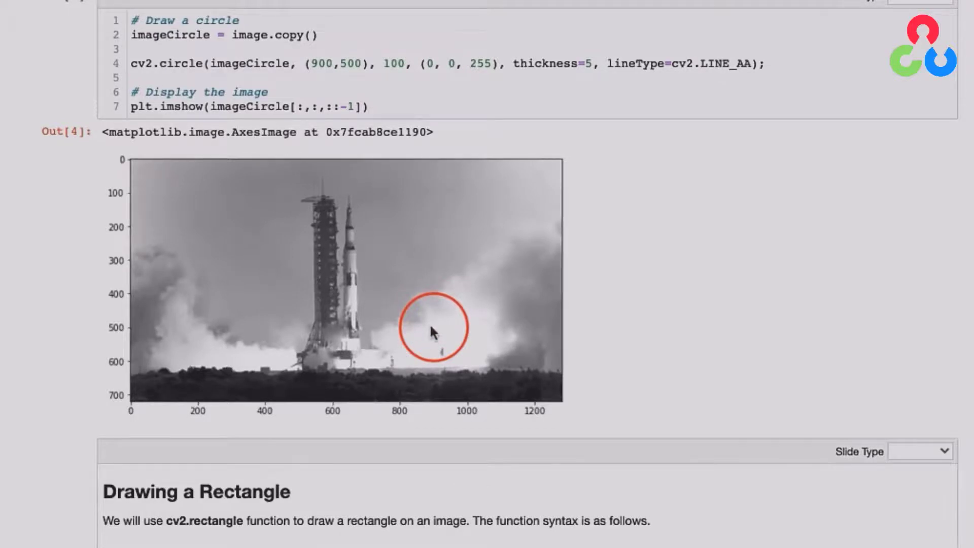
{"action": "mouse_move", "coordinate": [398, 72]}
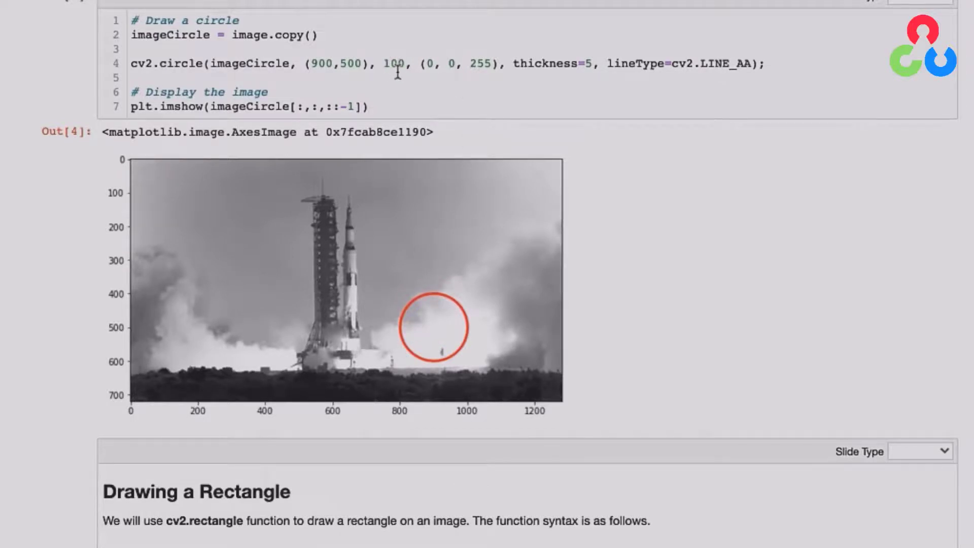
{"action": "mouse_move", "coordinate": [630, 159]}
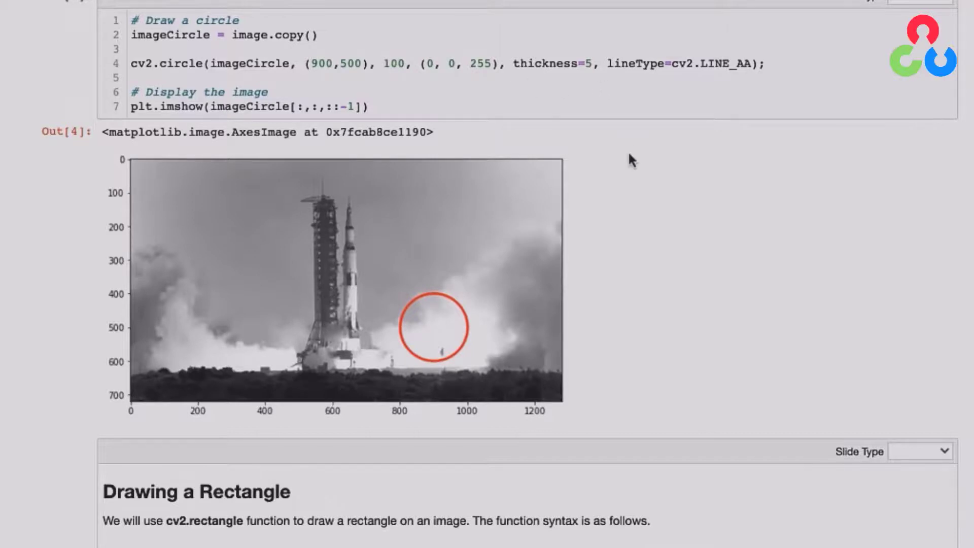
{"action": "scroll", "scroll_direction": "down", "scroll_amount": 3}
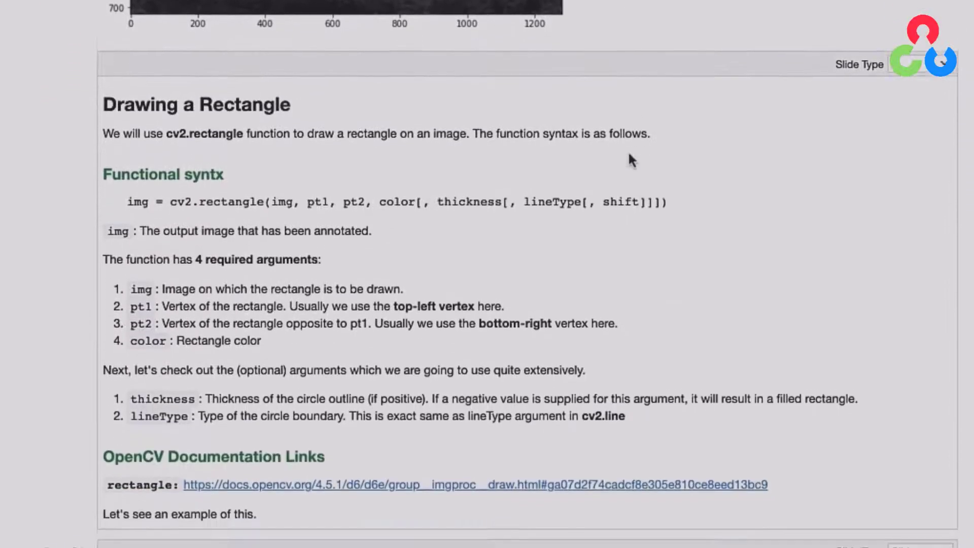
{"action": "scroll", "scroll_direction": "down", "scroll_amount": 3}
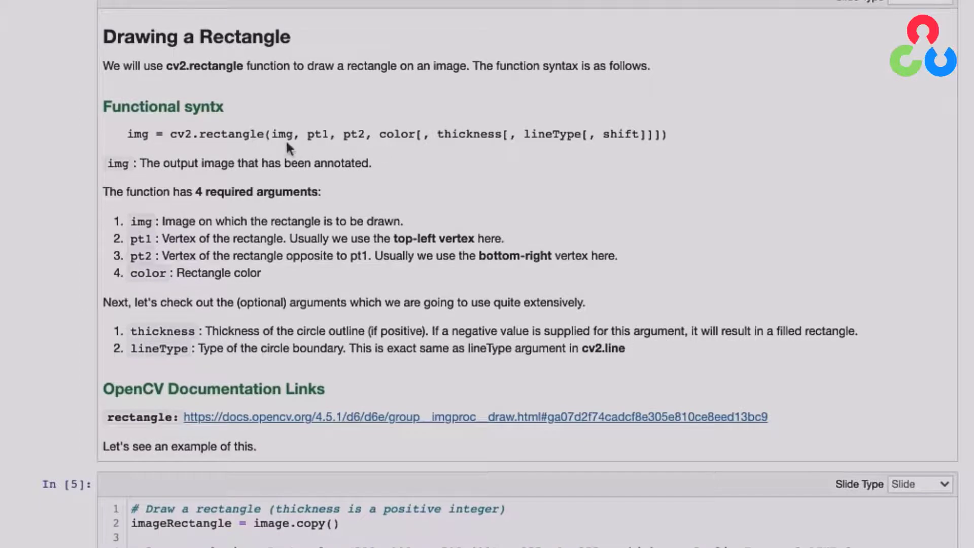
{"action": "mouse_move", "coordinate": [401, 155]}
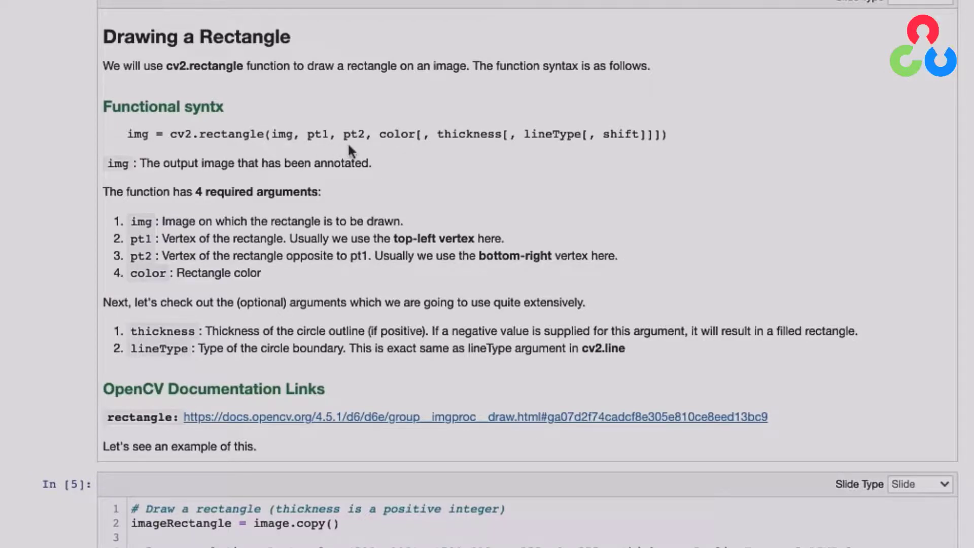
{"action": "mouse_move", "coordinate": [557, 155]}
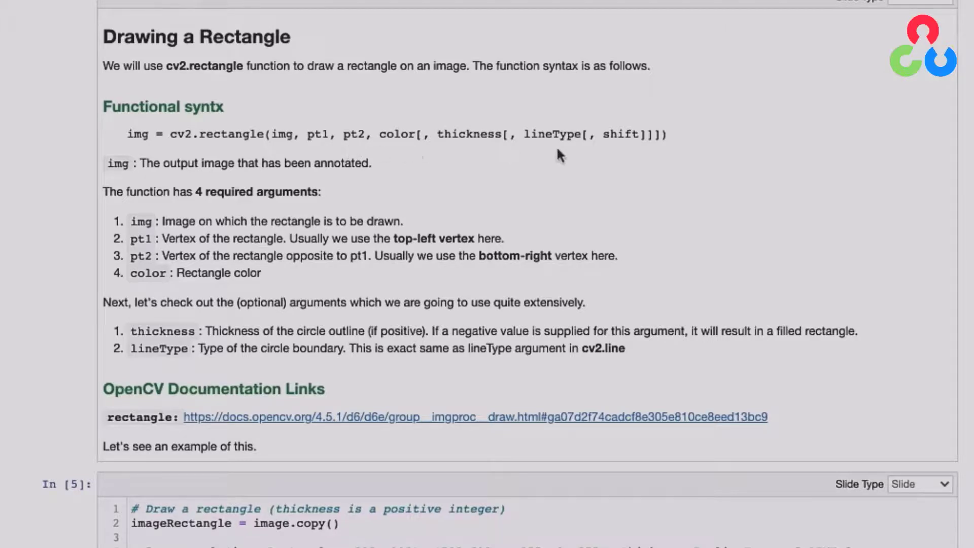
{"action": "mouse_move", "coordinate": [264, 406]}
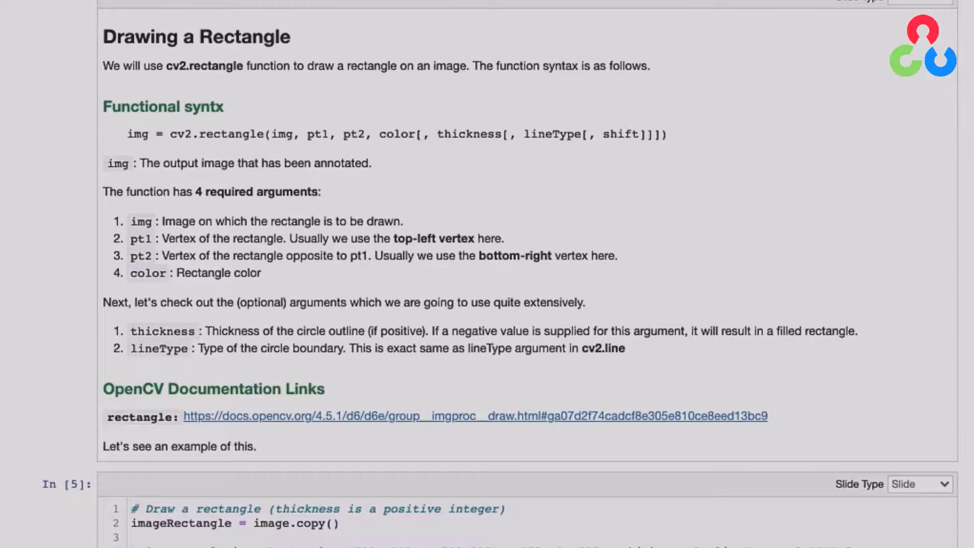
{"action": "scroll", "scroll_direction": "down", "scroll_amount": 3}
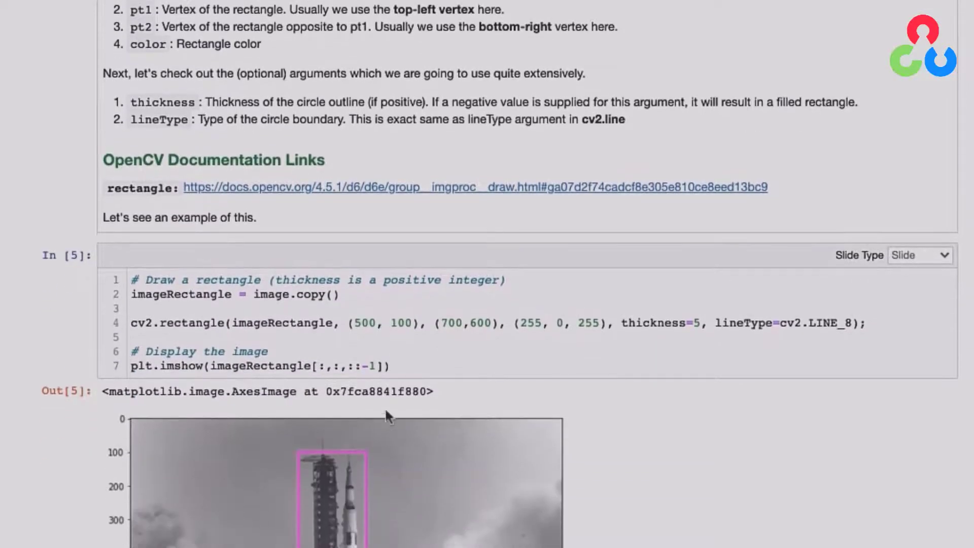
{"action": "scroll", "scroll_direction": "down", "scroll_amount": 3}
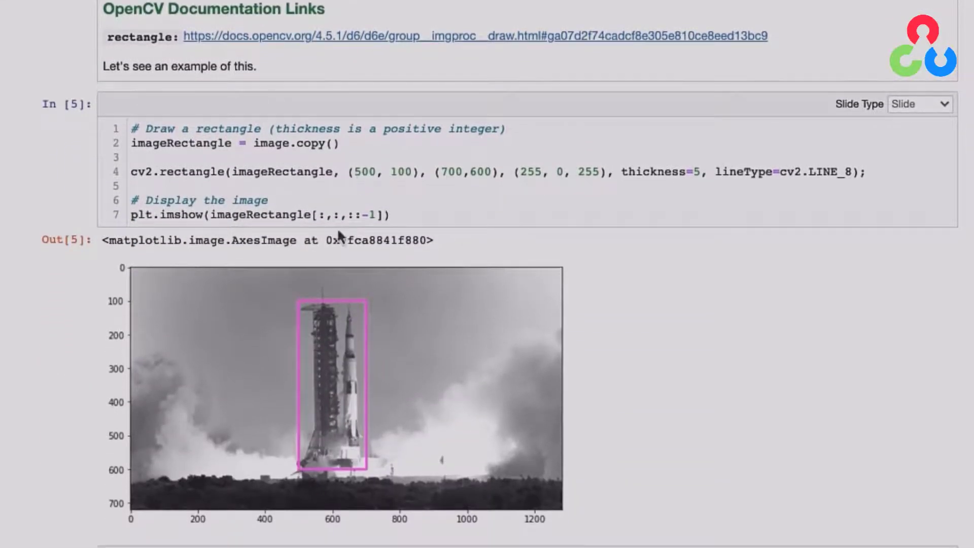
{"action": "mouse_move", "coordinate": [341, 319]}
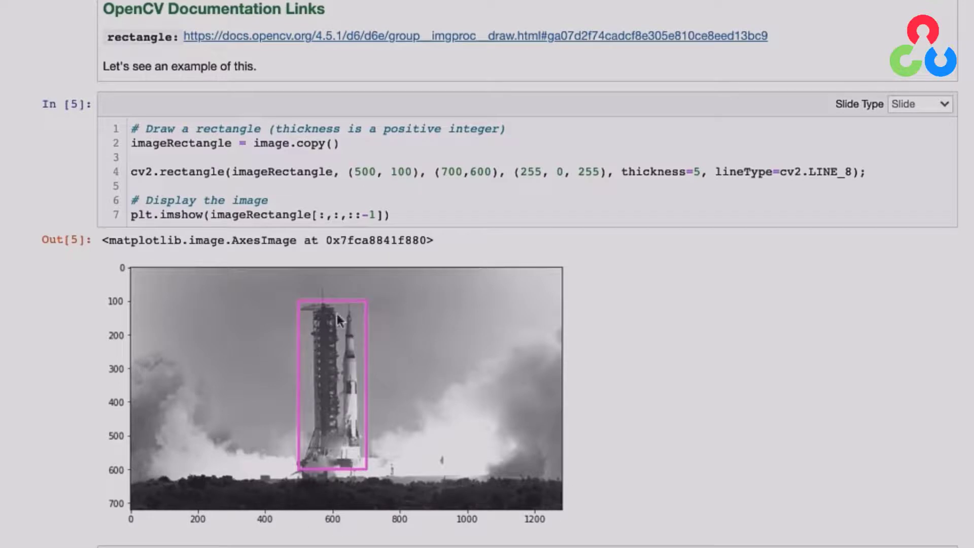
{"action": "mouse_move", "coordinate": [369, 187]}
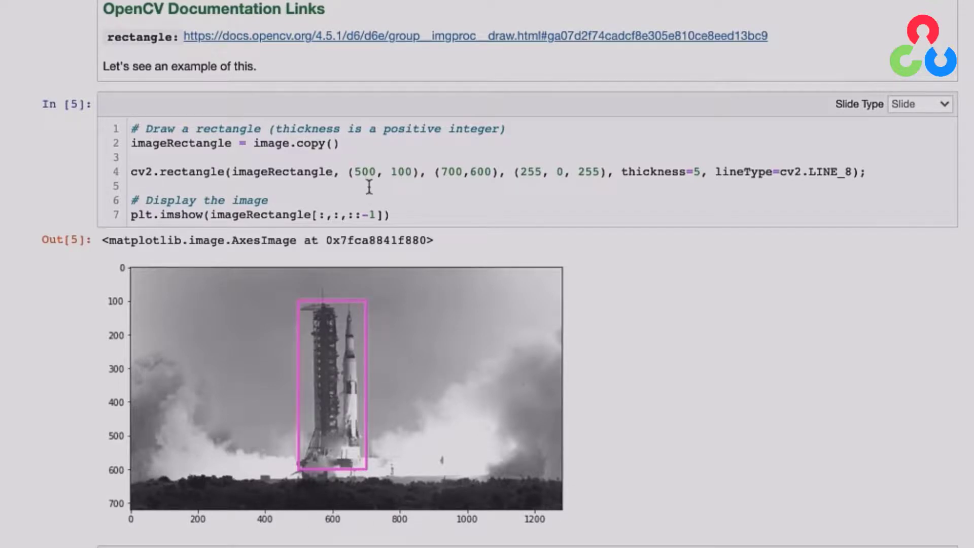
{"action": "mouse_move", "coordinate": [396, 190]}
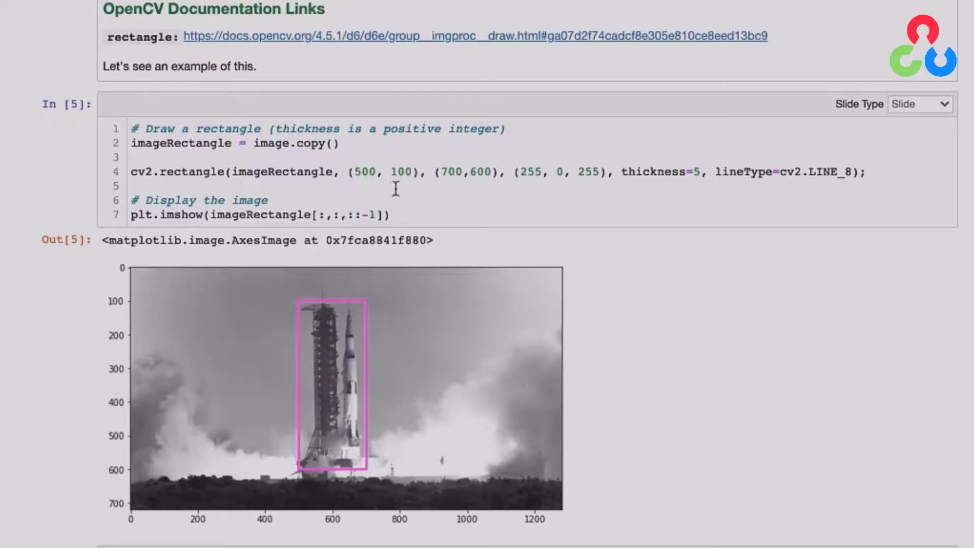
{"action": "mouse_move", "coordinate": [331, 369]}
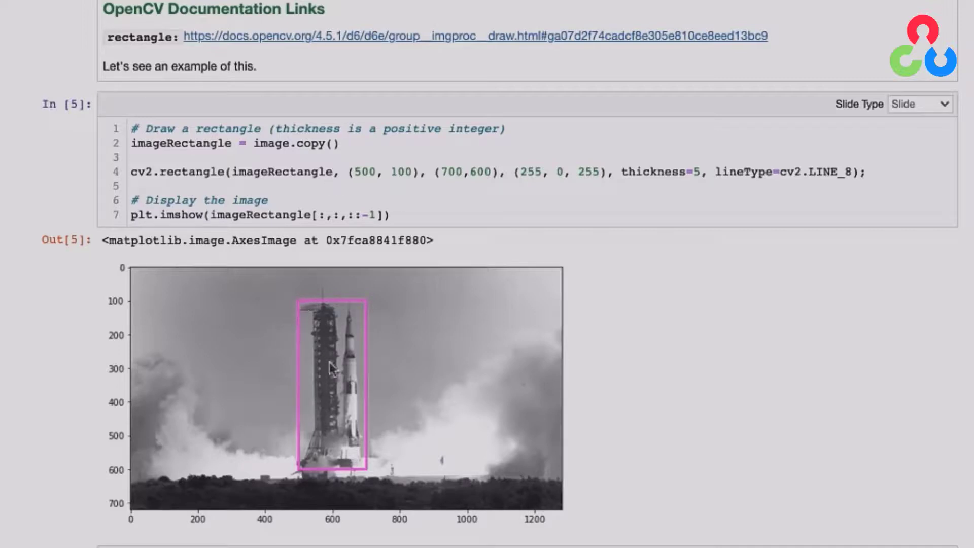
{"action": "mouse_move", "coordinate": [336, 403]}
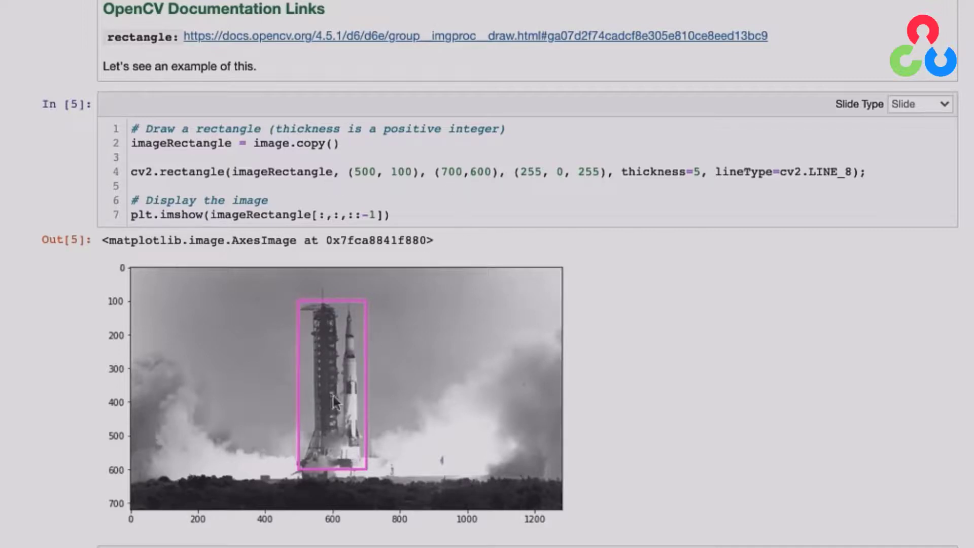
{"action": "mouse_move", "coordinate": [561, 315]}
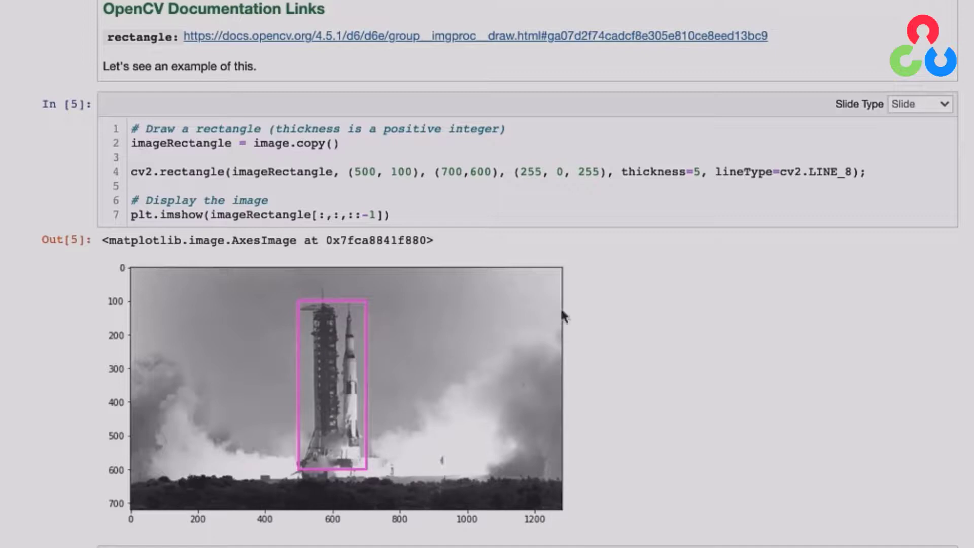
{"action": "mouse_move", "coordinate": [548, 193]}
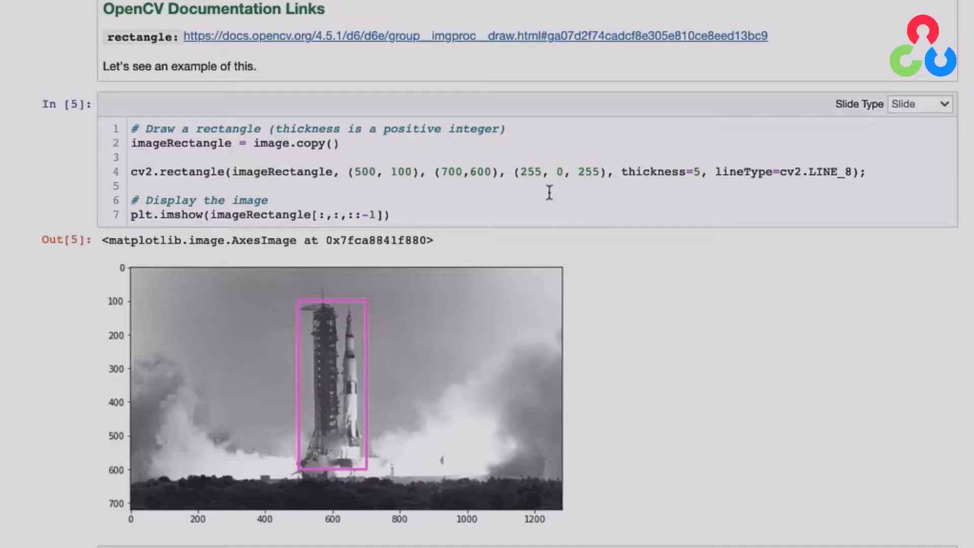
{"action": "mouse_move", "coordinate": [520, 189]}
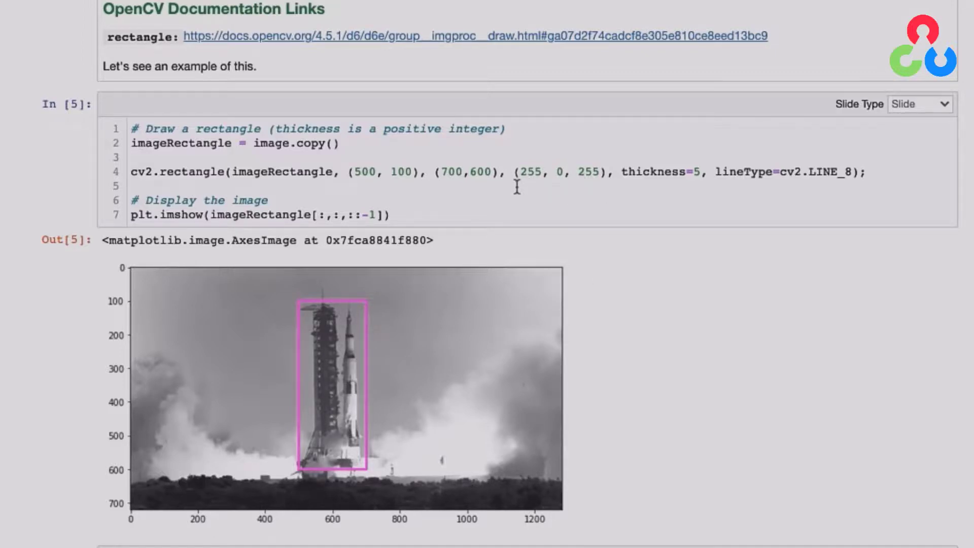
{"action": "scroll", "scroll_direction": "down", "scroll_amount": 3}
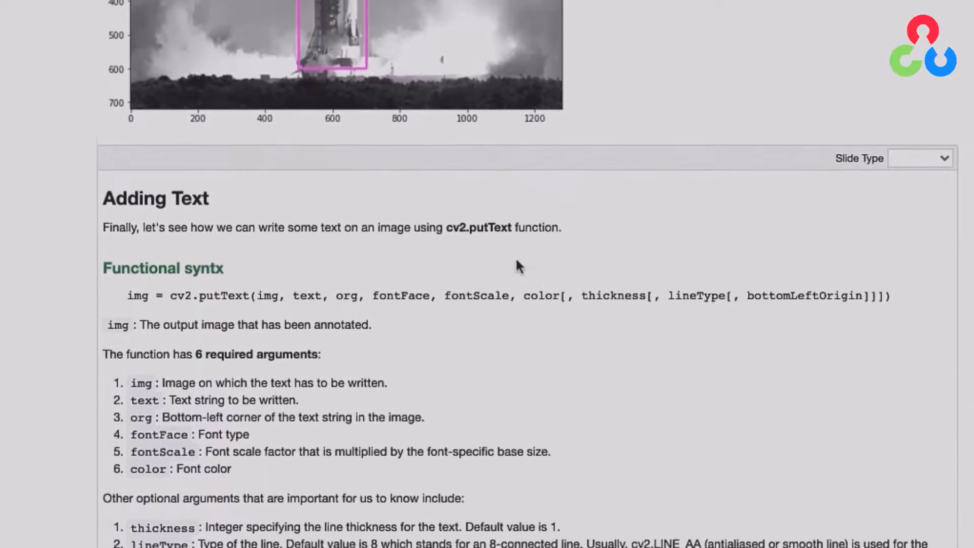
{"action": "scroll", "scroll_direction": "down", "scroll_amount": 3}
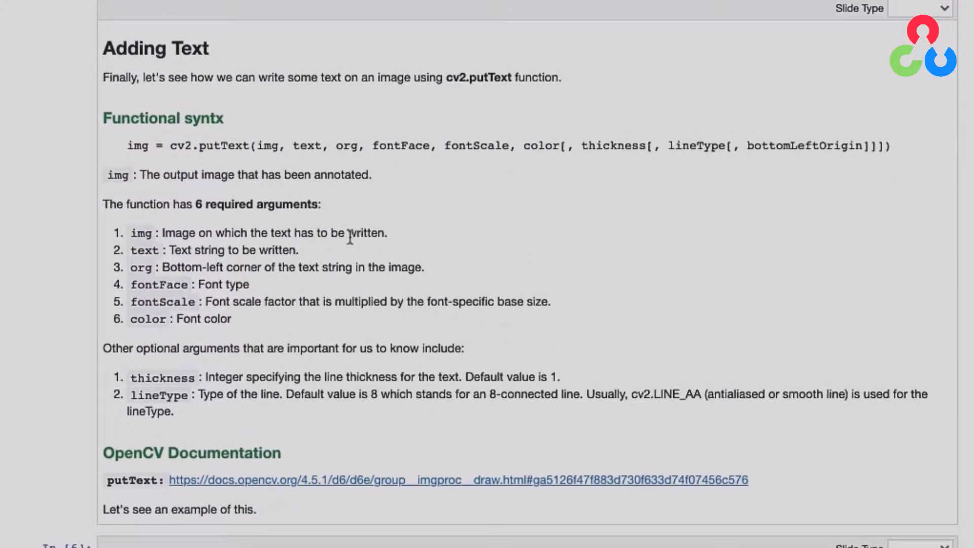
{"action": "mouse_move", "coordinate": [305, 160]}
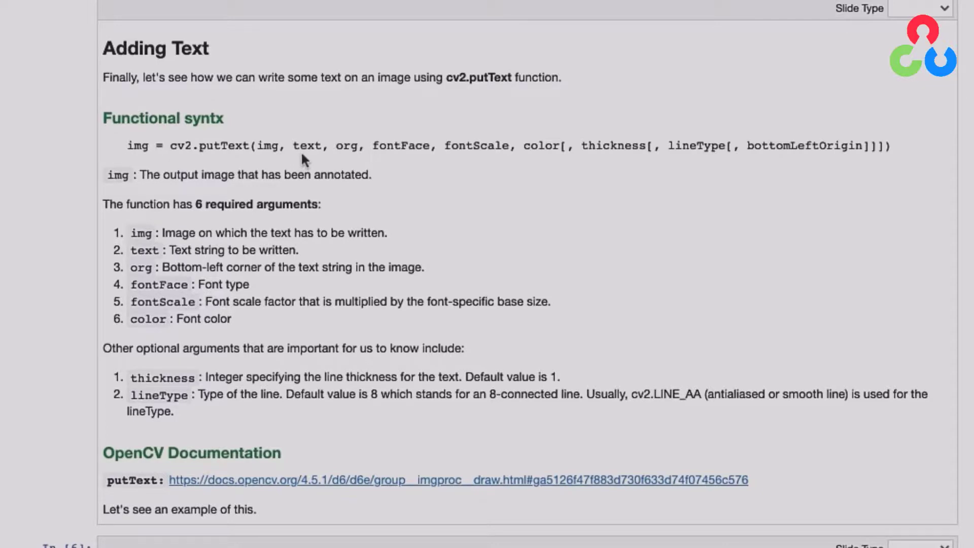
{"action": "mouse_move", "coordinate": [348, 156]}
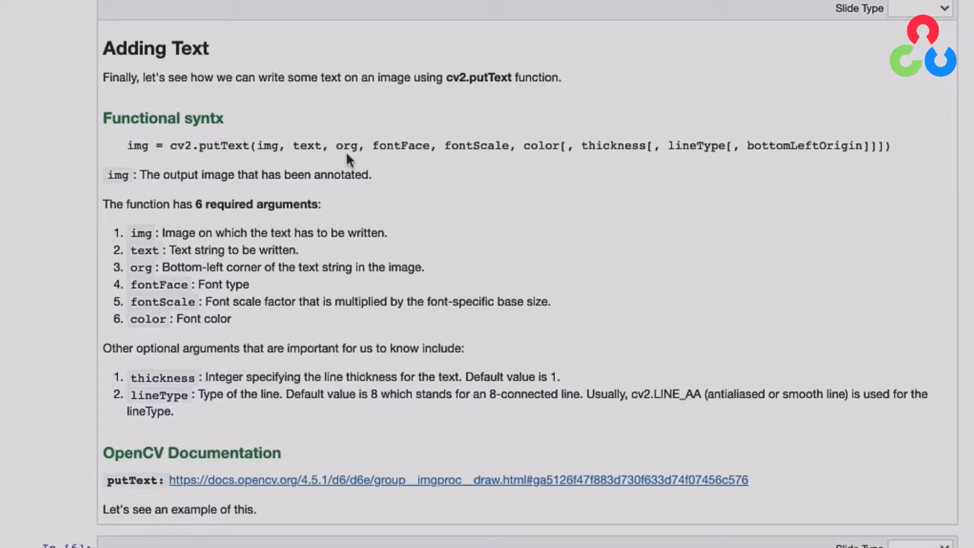
{"action": "mouse_move", "coordinate": [373, 164]}
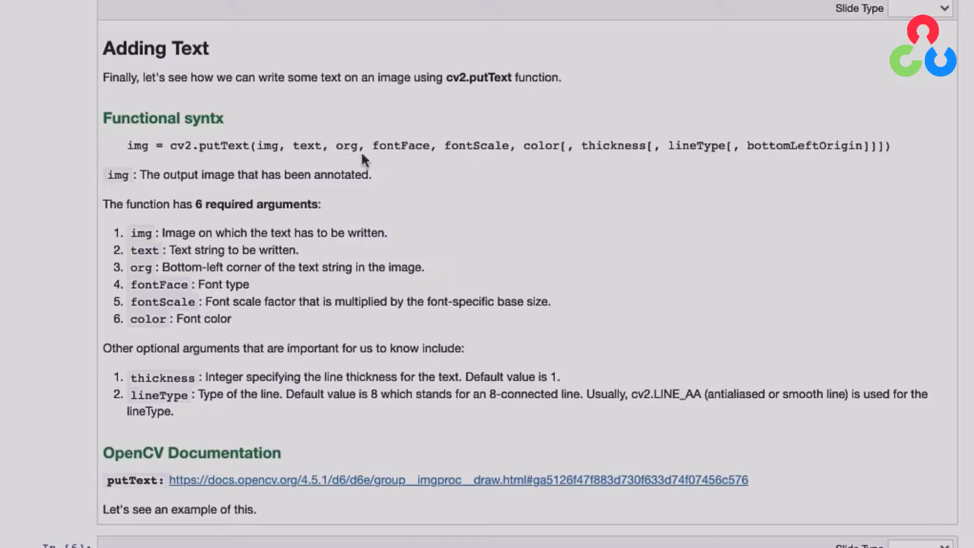
{"action": "mouse_move", "coordinate": [402, 161]}
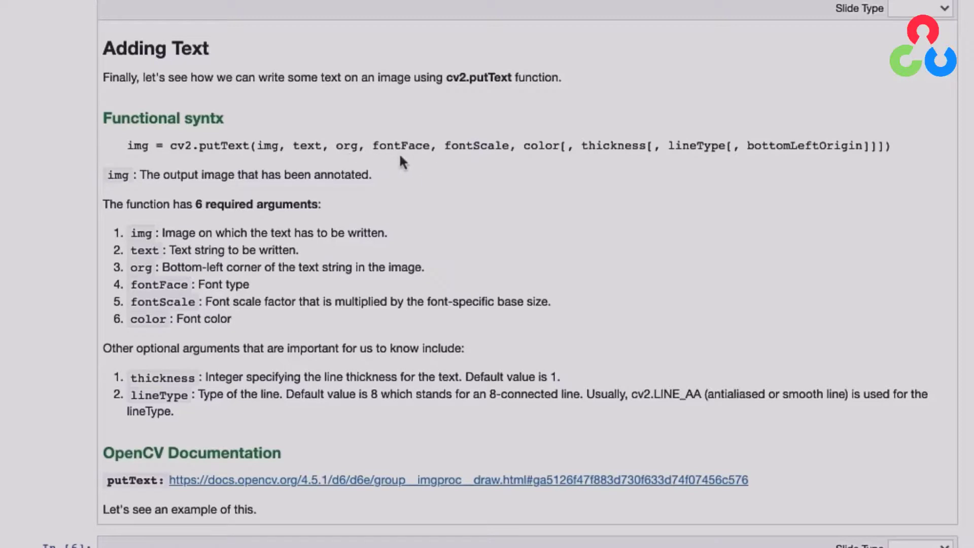
{"action": "mouse_move", "coordinate": [485, 163]}
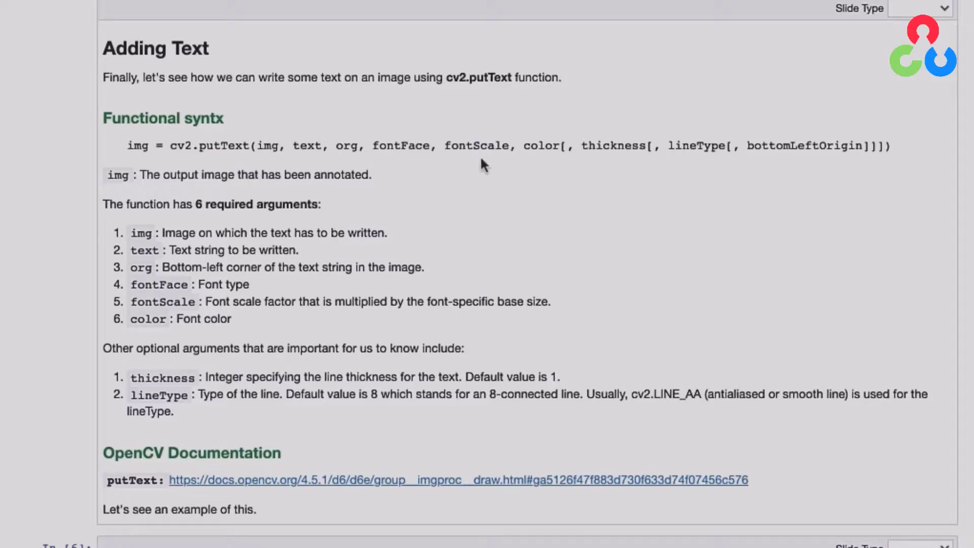
{"action": "mouse_move", "coordinate": [493, 165]}
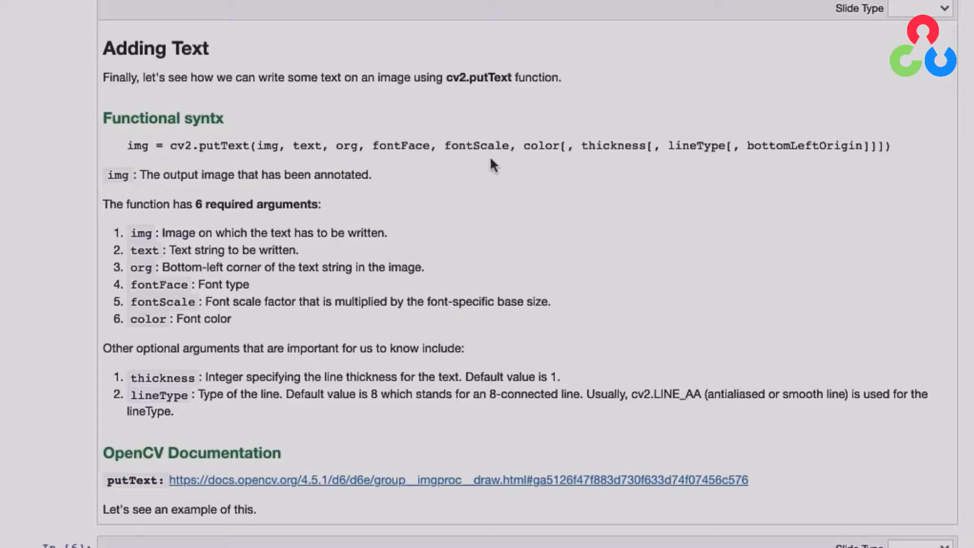
{"action": "mouse_move", "coordinate": [768, 172]}
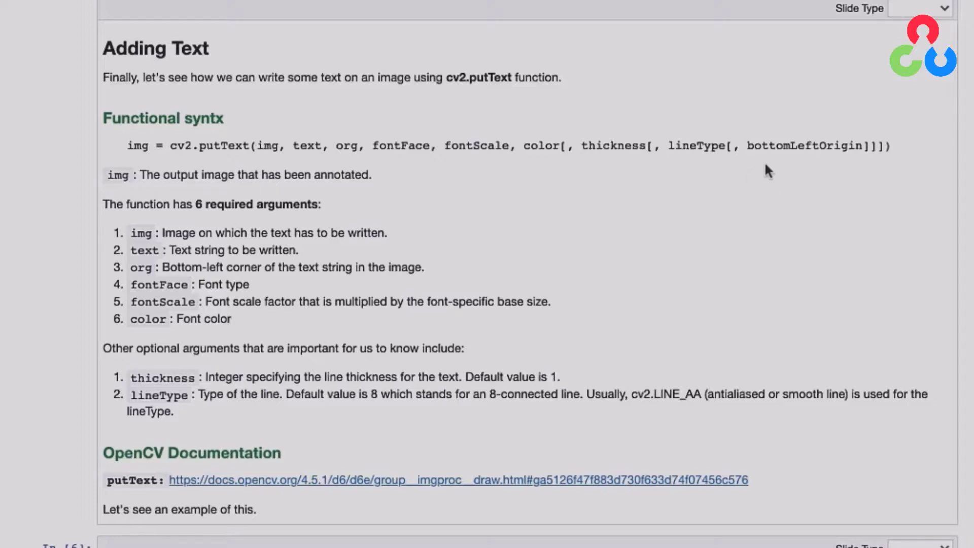
{"action": "scroll", "scroll_direction": "down", "scroll_amount": 3}
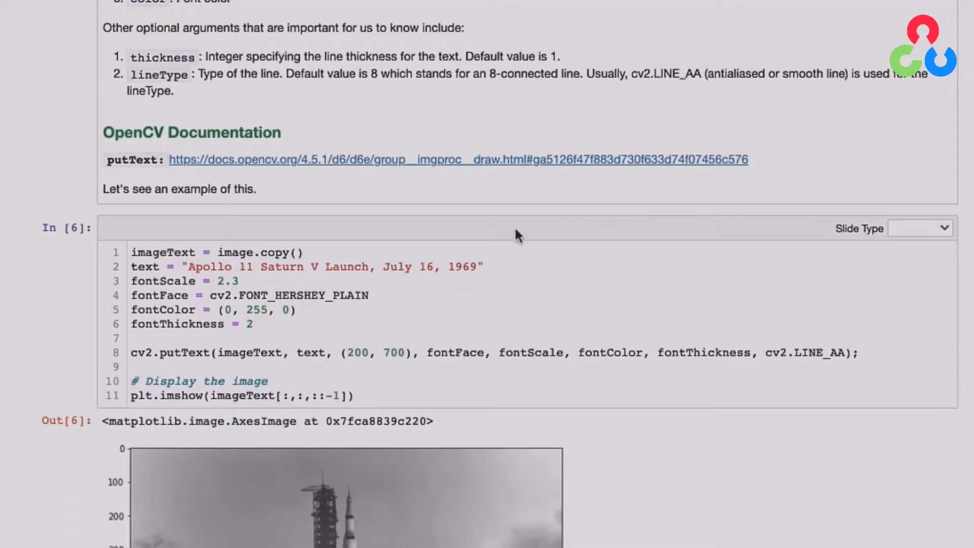
{"action": "scroll", "scroll_direction": "down", "scroll_amount": 3}
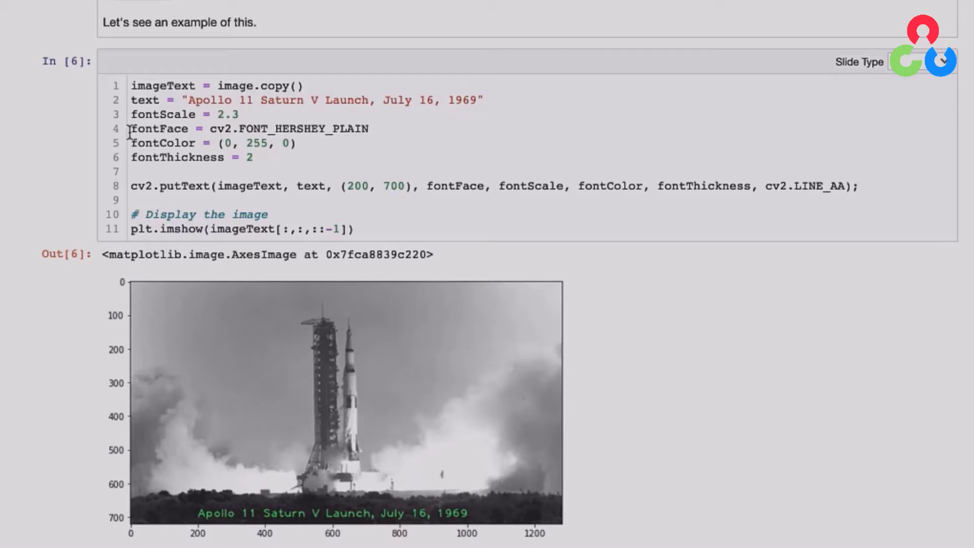
{"action": "mouse_move", "coordinate": [375, 130]}
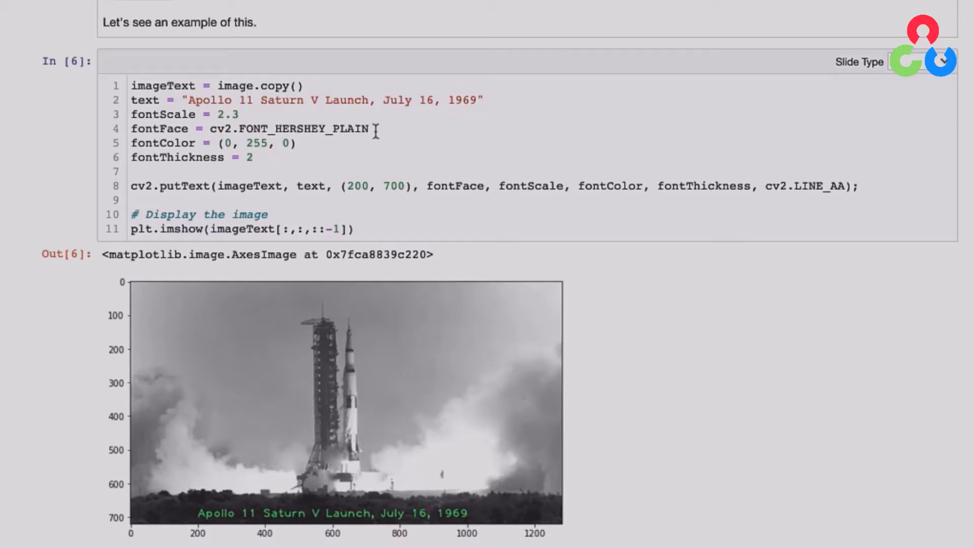
{"action": "scroll", "scroll_direction": "up", "scroll_amount": 3}
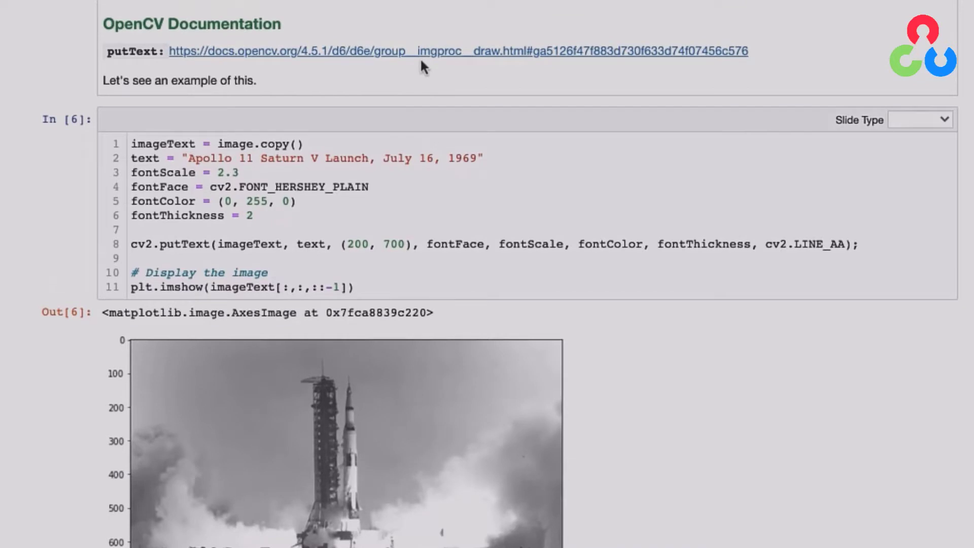
{"action": "mouse_move", "coordinate": [378, 189]}
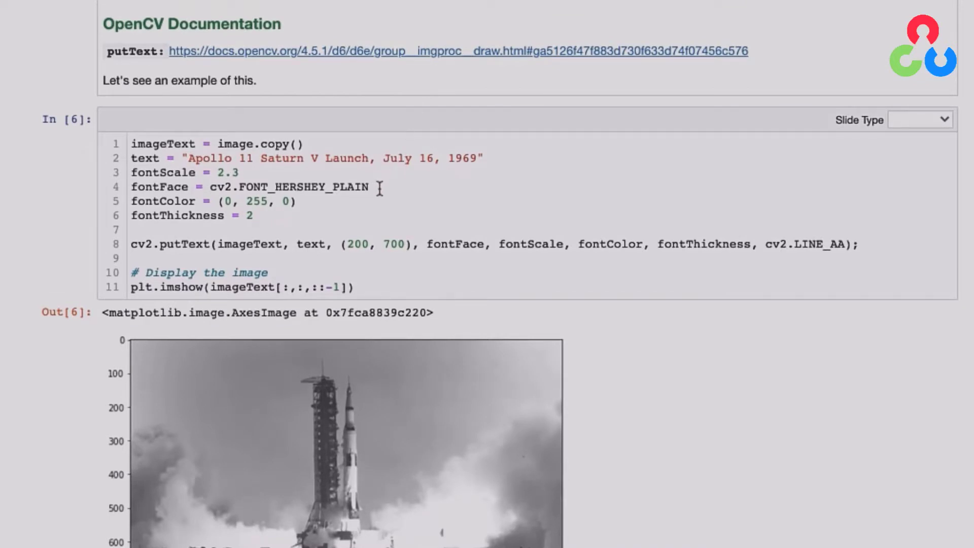
{"action": "mouse_move", "coordinate": [312, 206]}
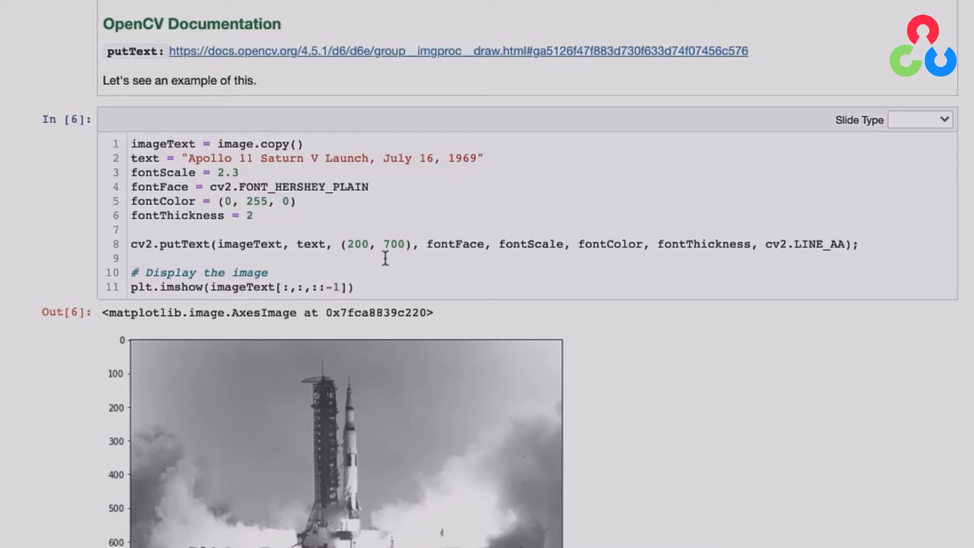
{"action": "scroll", "scroll_direction": "down", "scroll_amount": 3}
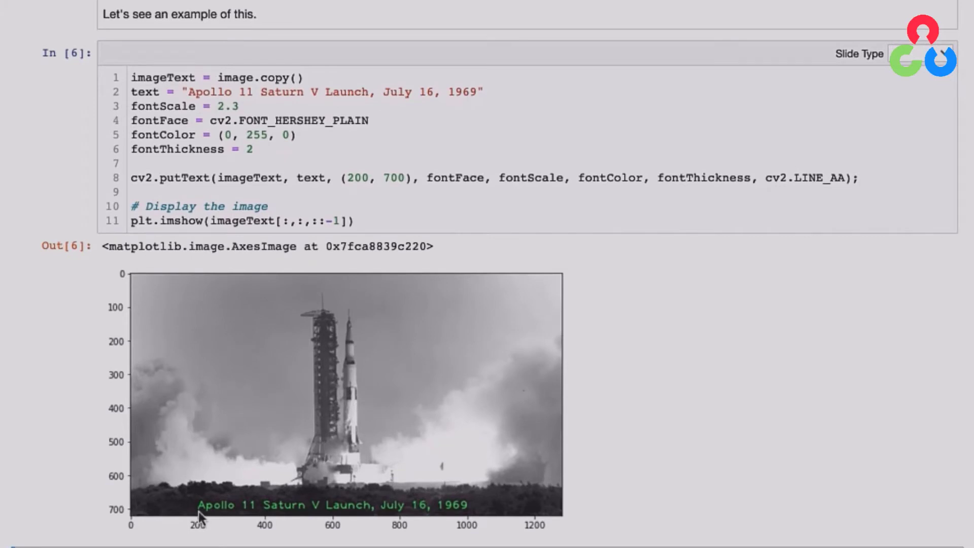
{"action": "scroll", "scroll_direction": "up", "scroll_amount": 3}
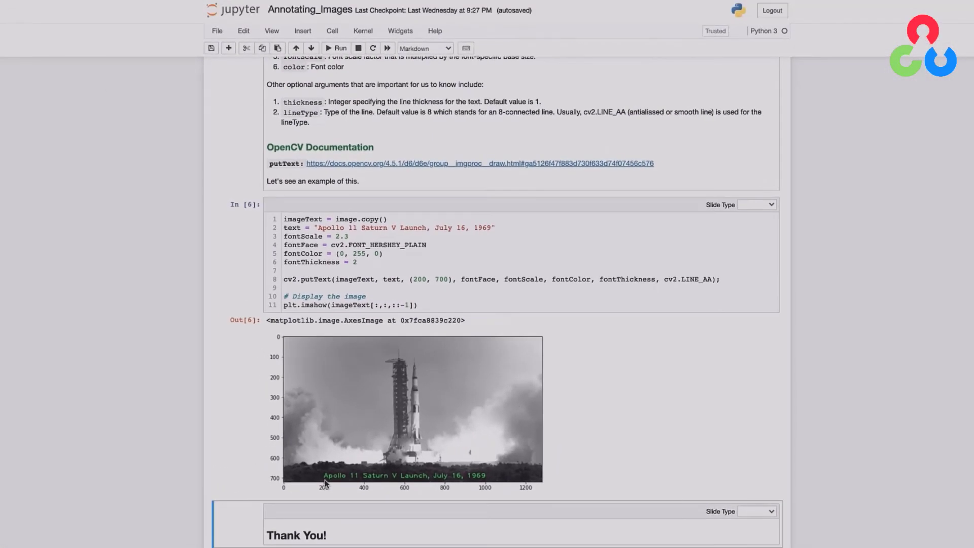
{"action": "mouse_move", "coordinate": [221, 526]}
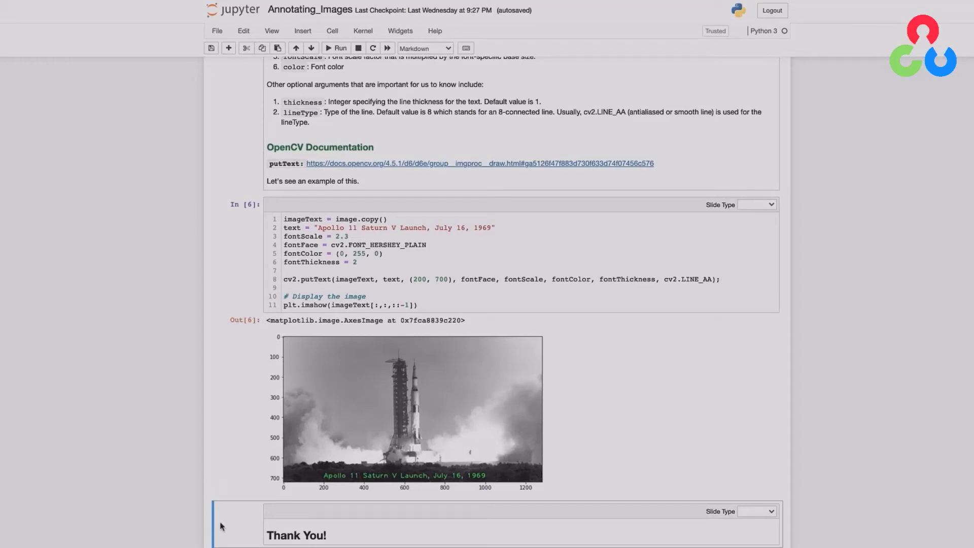